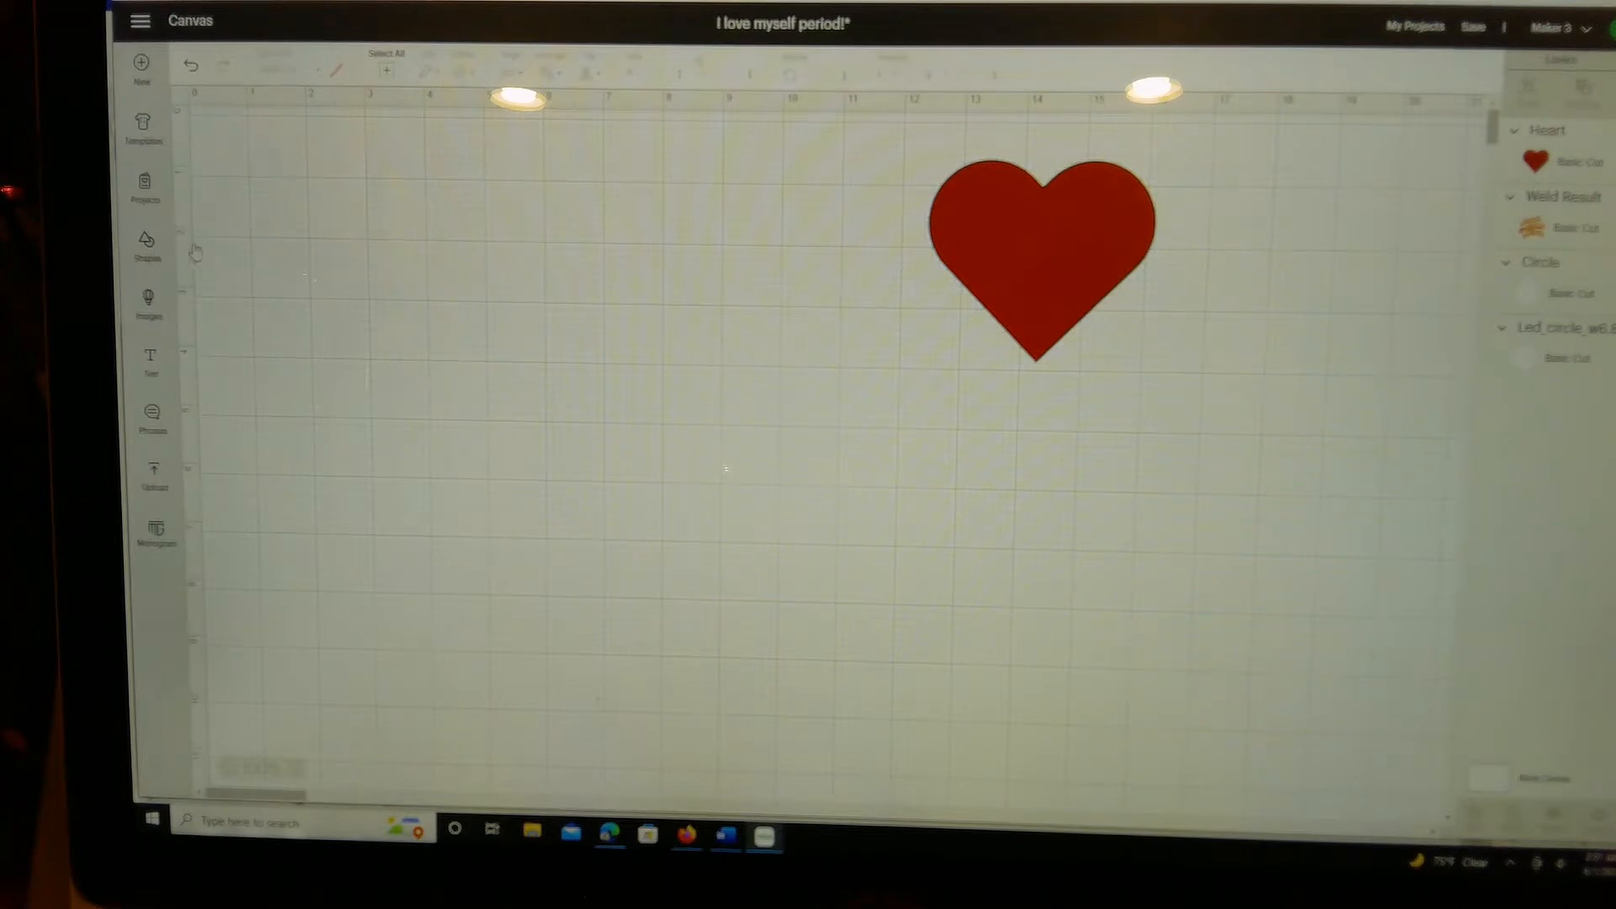
# Add a text box next to the heart and enter 'Love'.
pyautogui.click(149, 238)
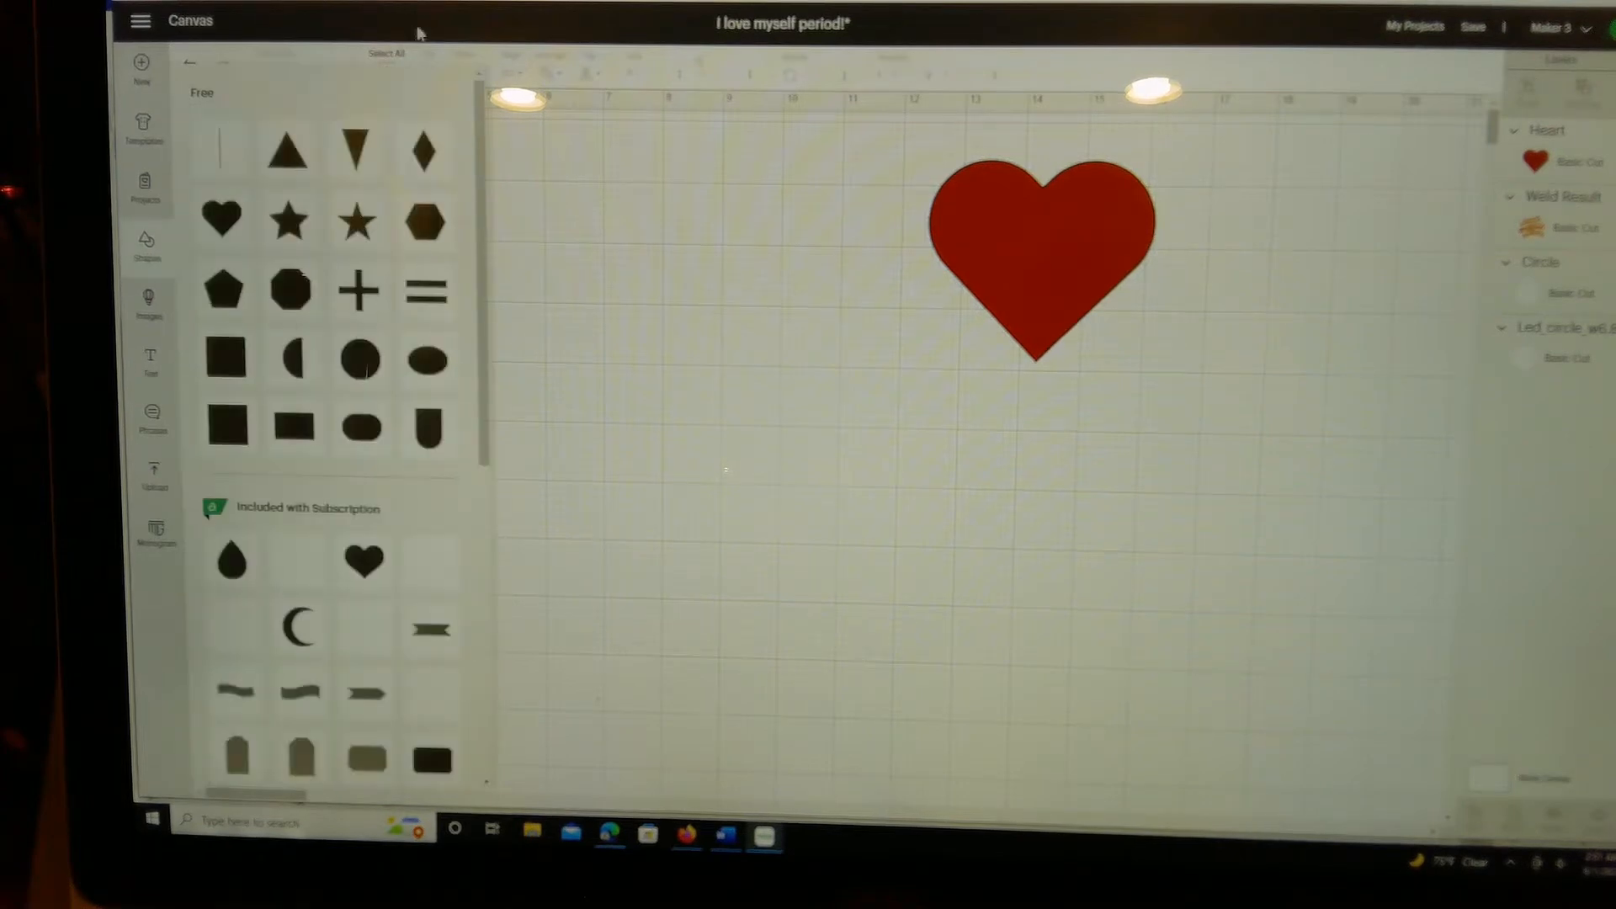
pyautogui.click(149, 235)
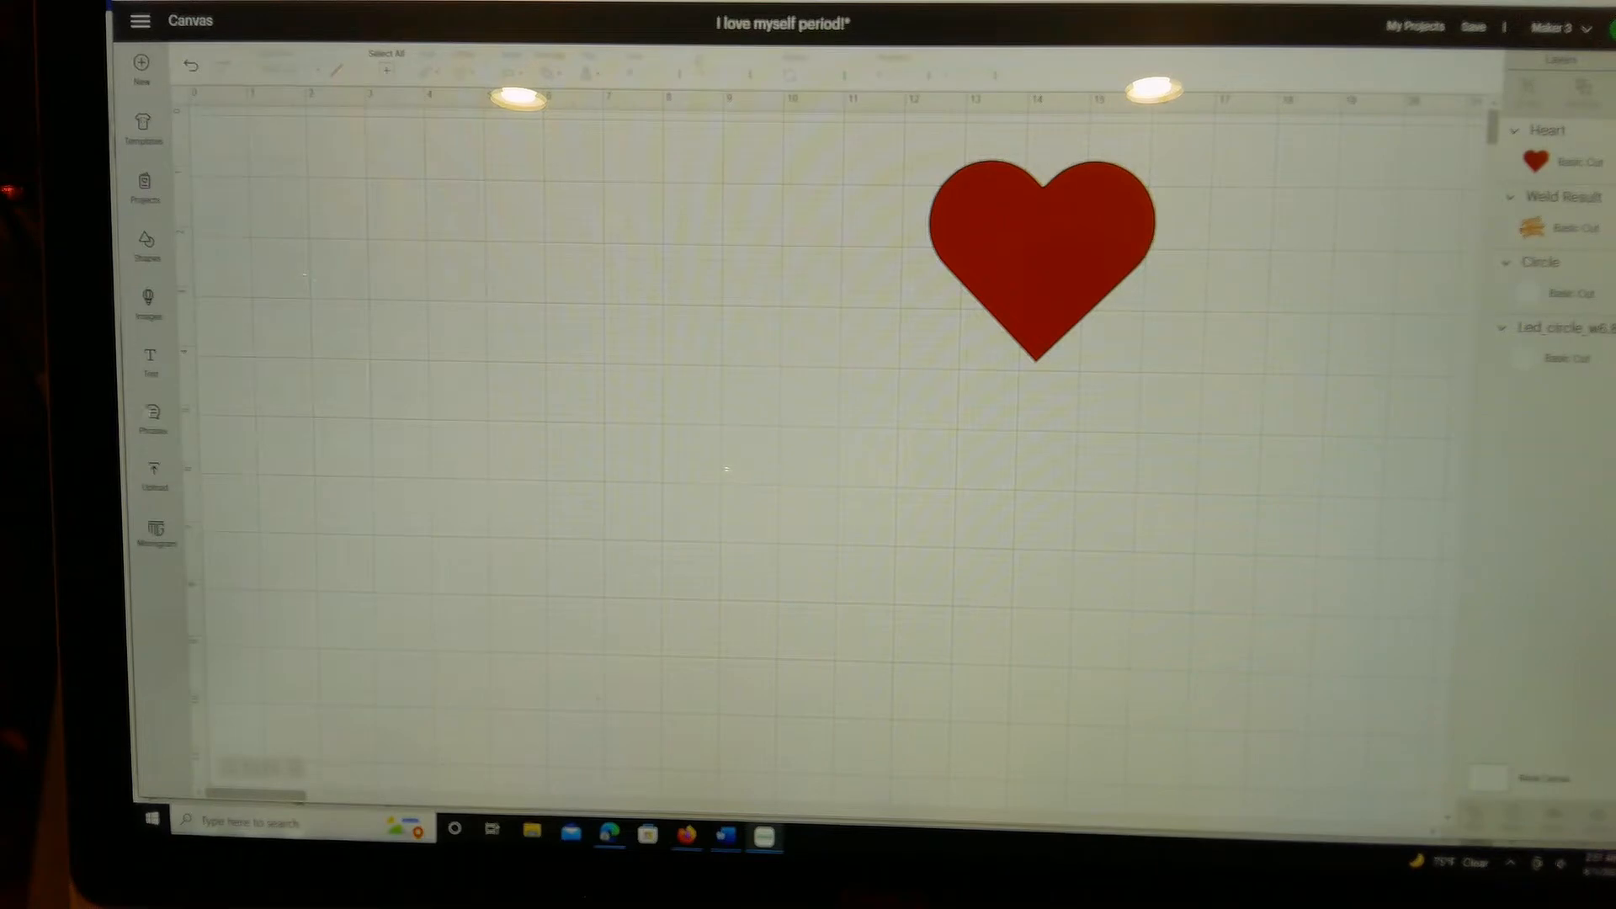
pyautogui.click(150, 358)
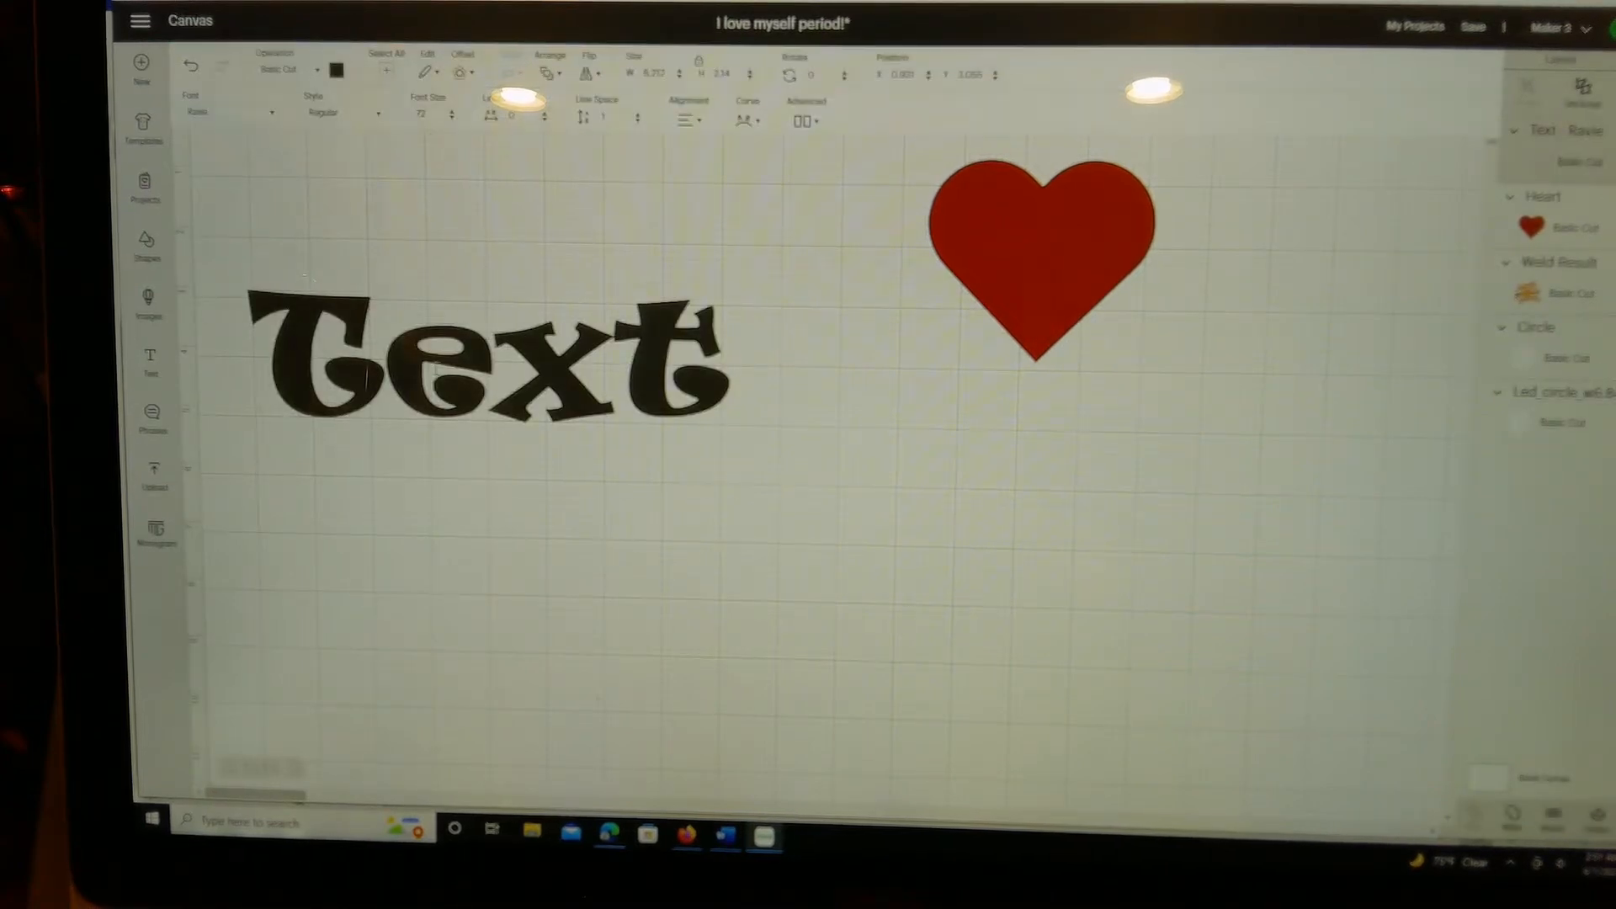
pyautogui.click(485, 363)
pyautogui.write('Love')
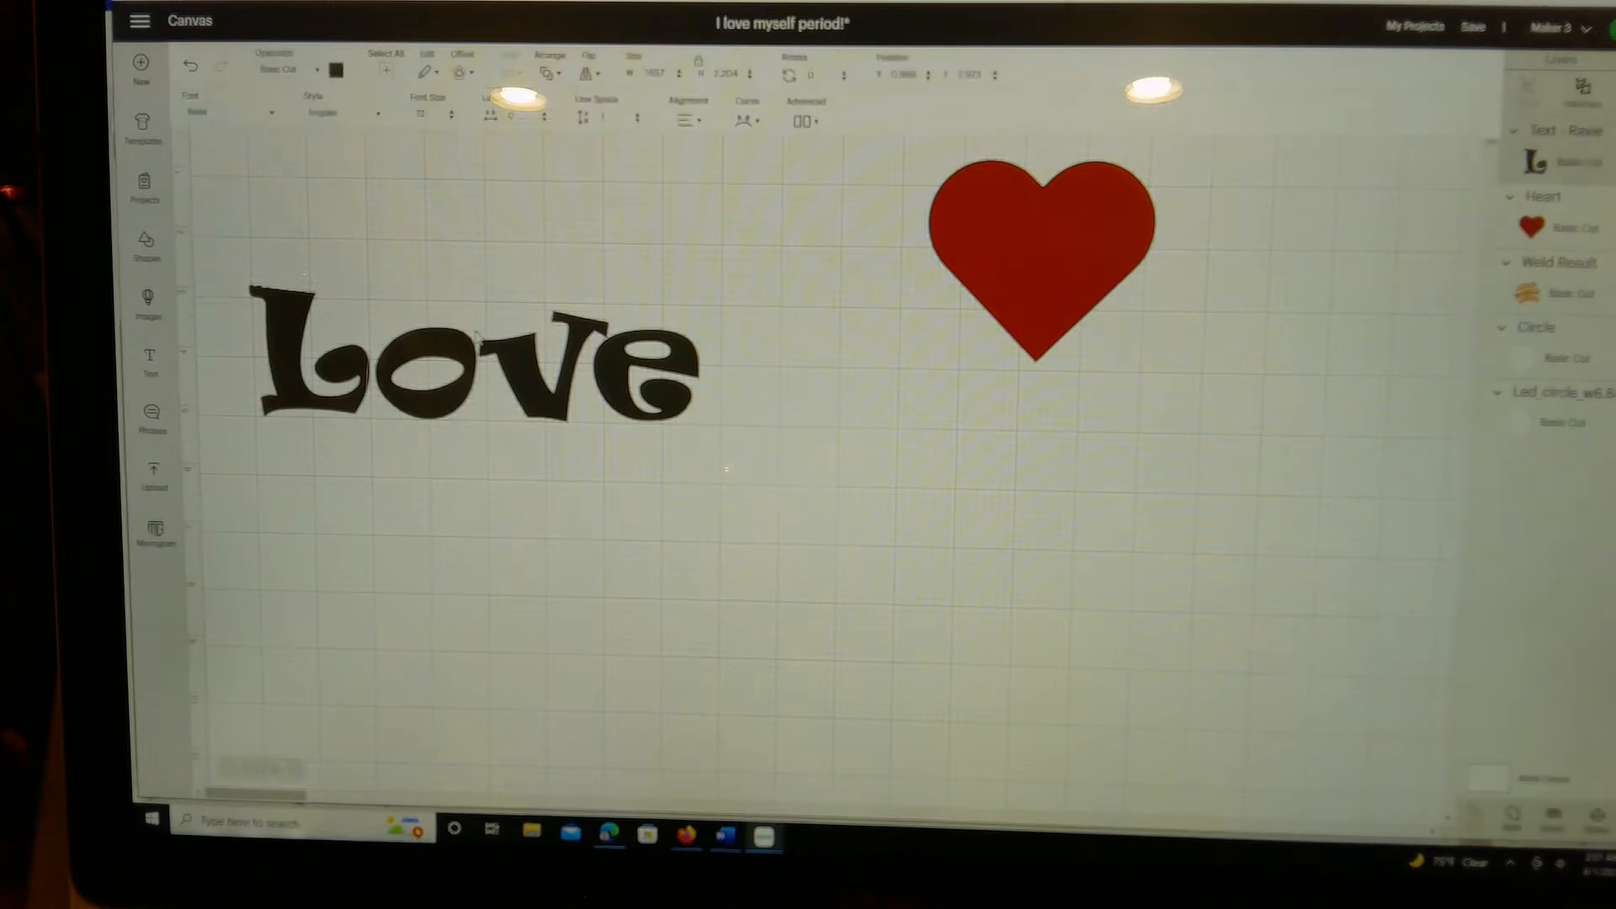
# Add text boxes reading 'myself' and 'period!' below 'Love'.
pyautogui.click(465, 366)
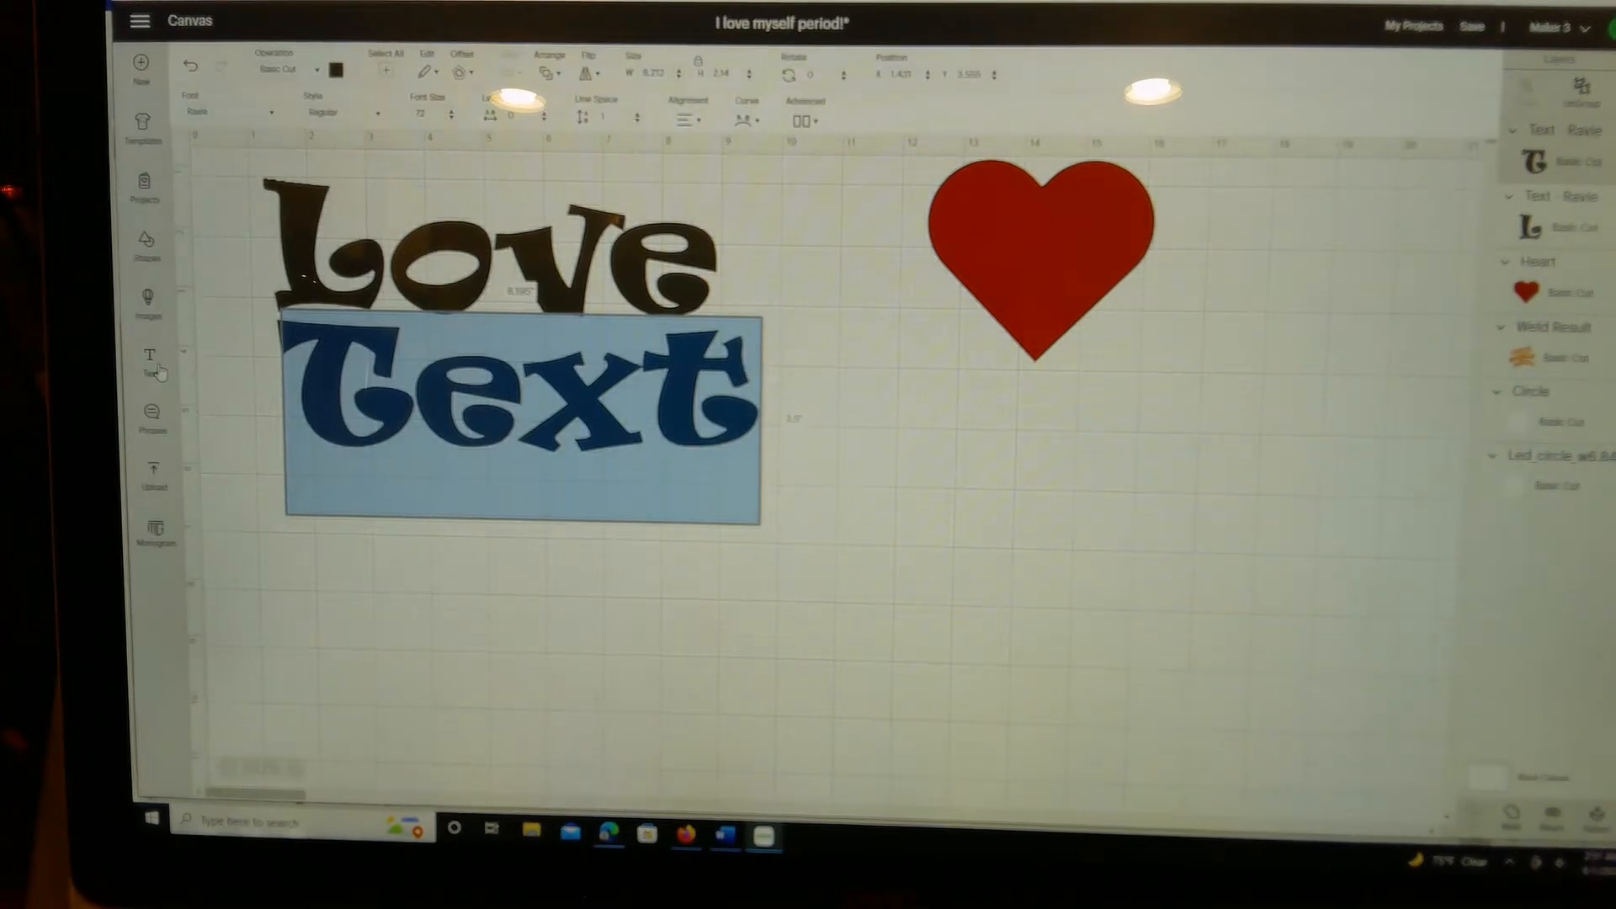
pyautogui.write('my')
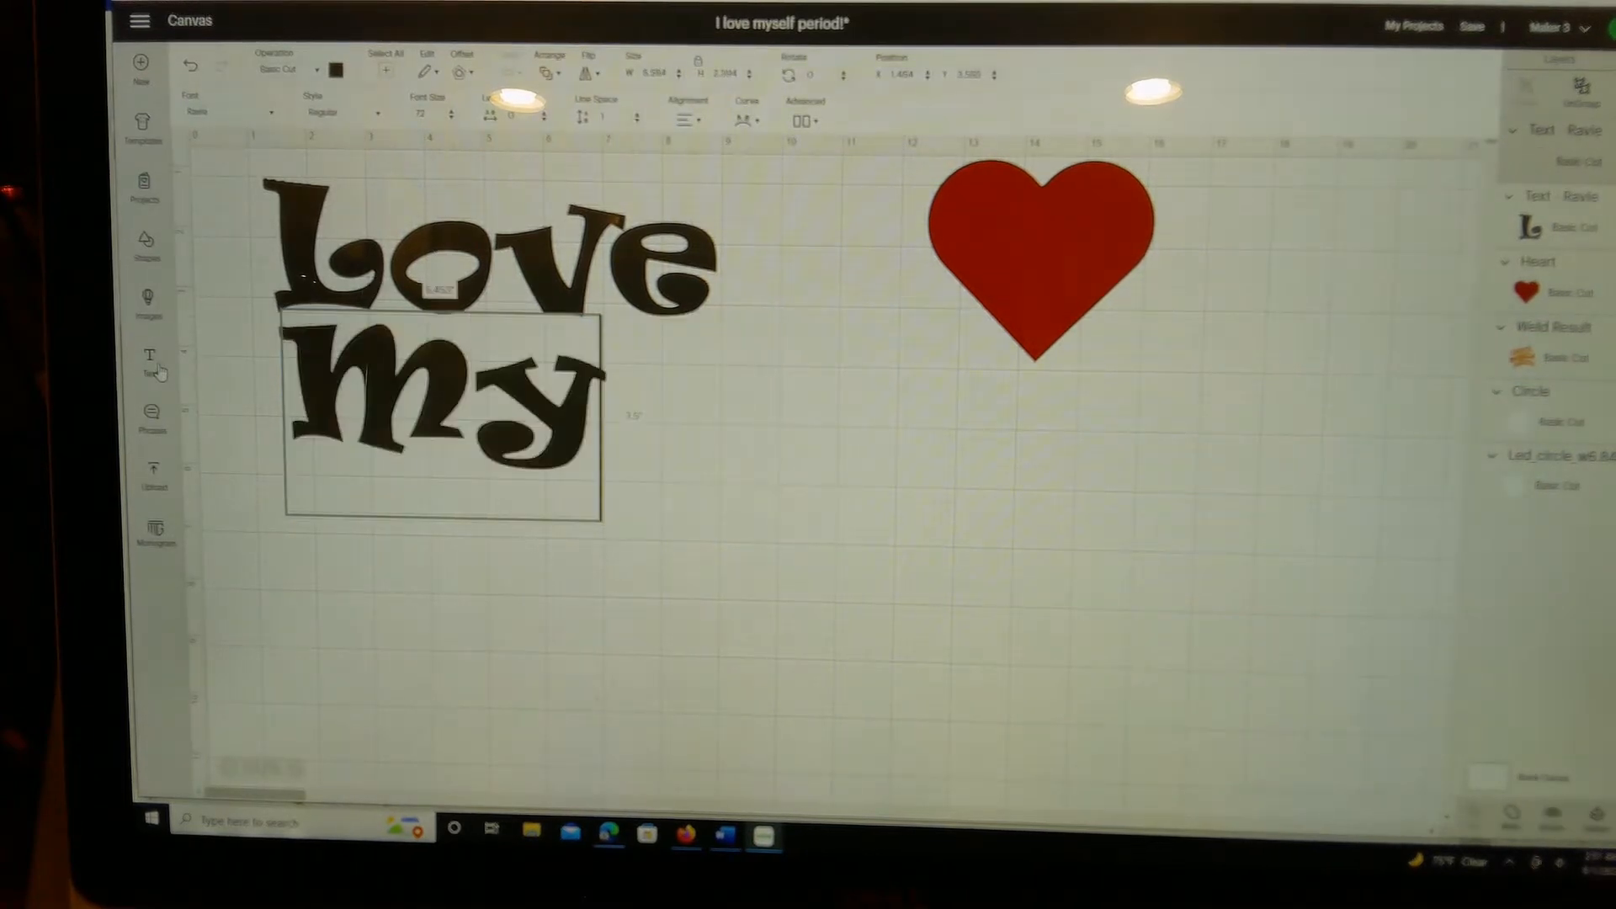
pyautogui.write('self')
pyautogui.write('per')
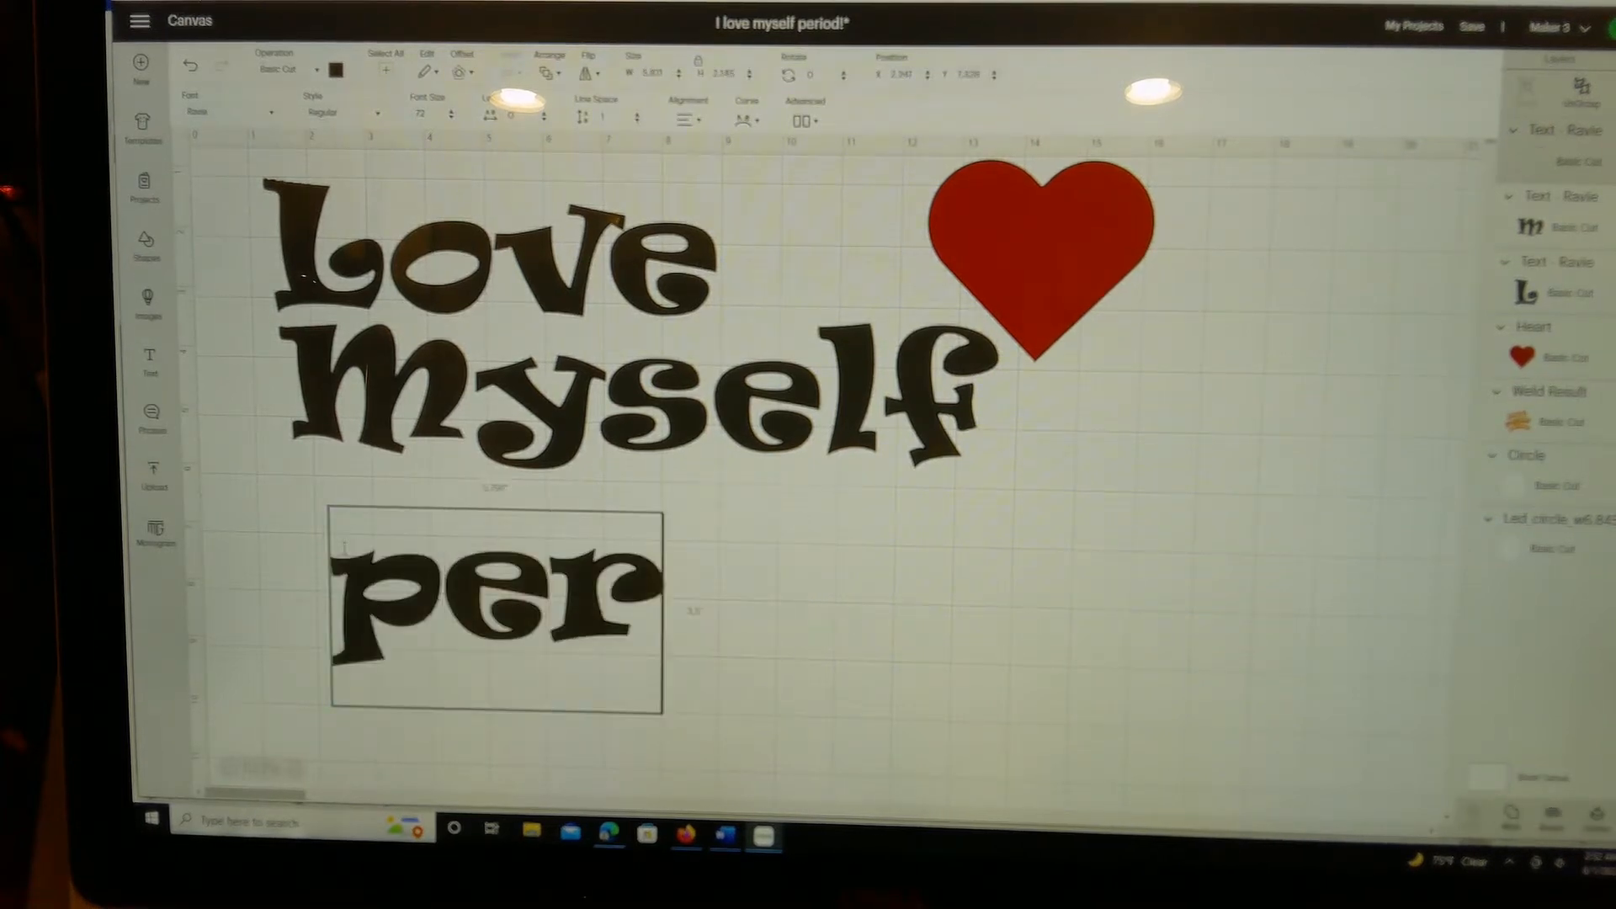
pyautogui.write('iod!')
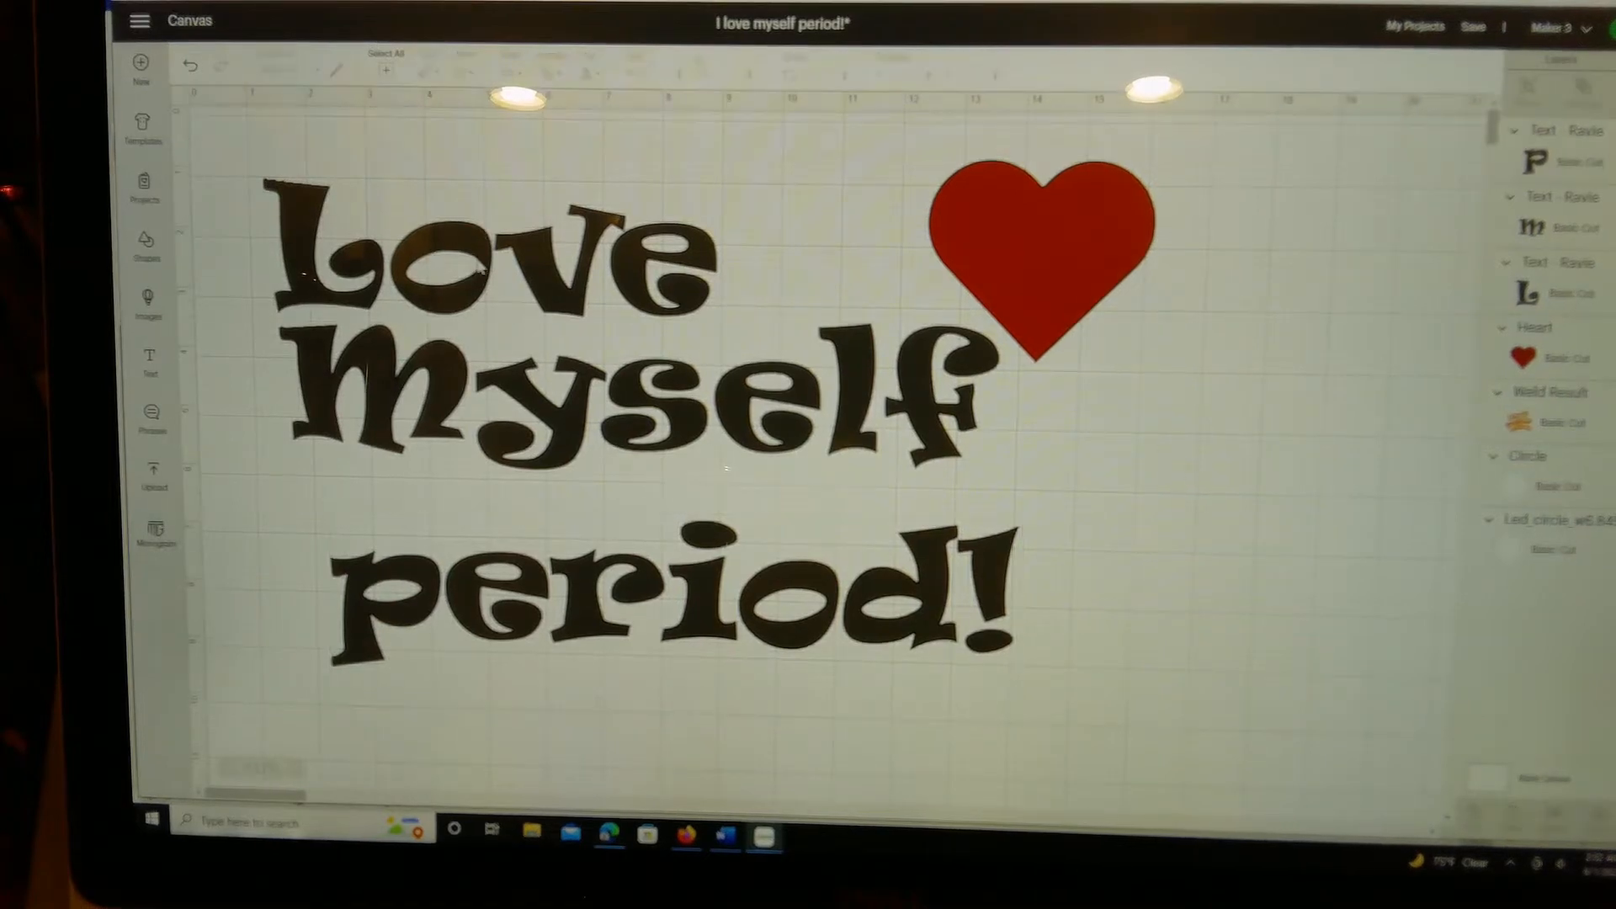
# Curve the 'Love' and 'myself' lines into arcs with the Diameter slider.
pyautogui.click(483, 269)
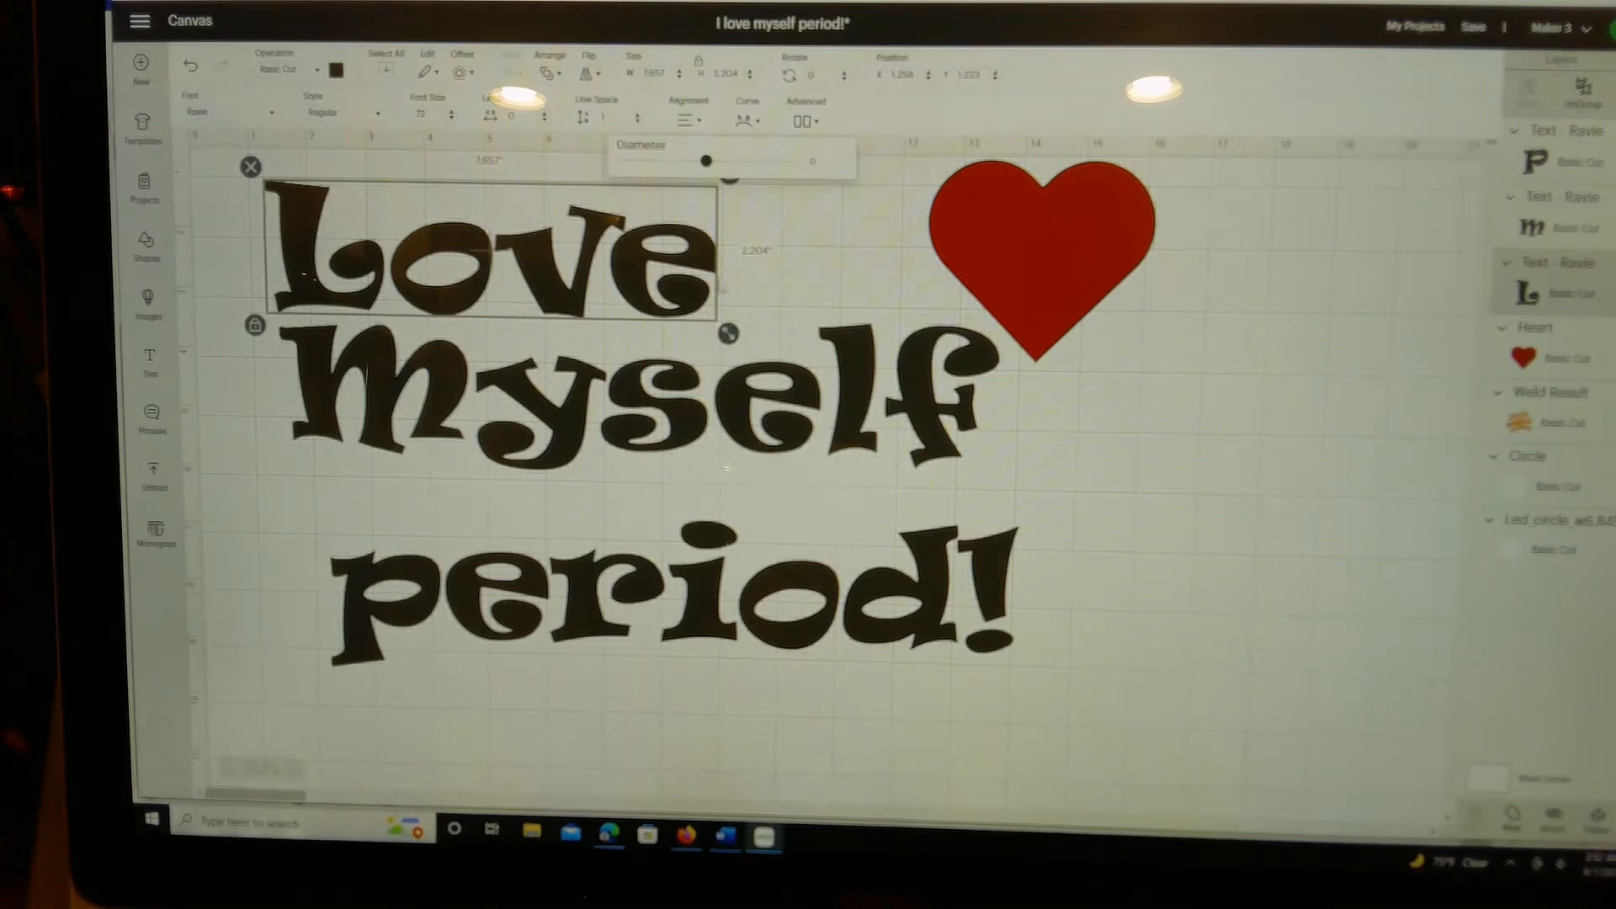
pyautogui.moveTo(705, 160); pyautogui.dragTo(733, 161)
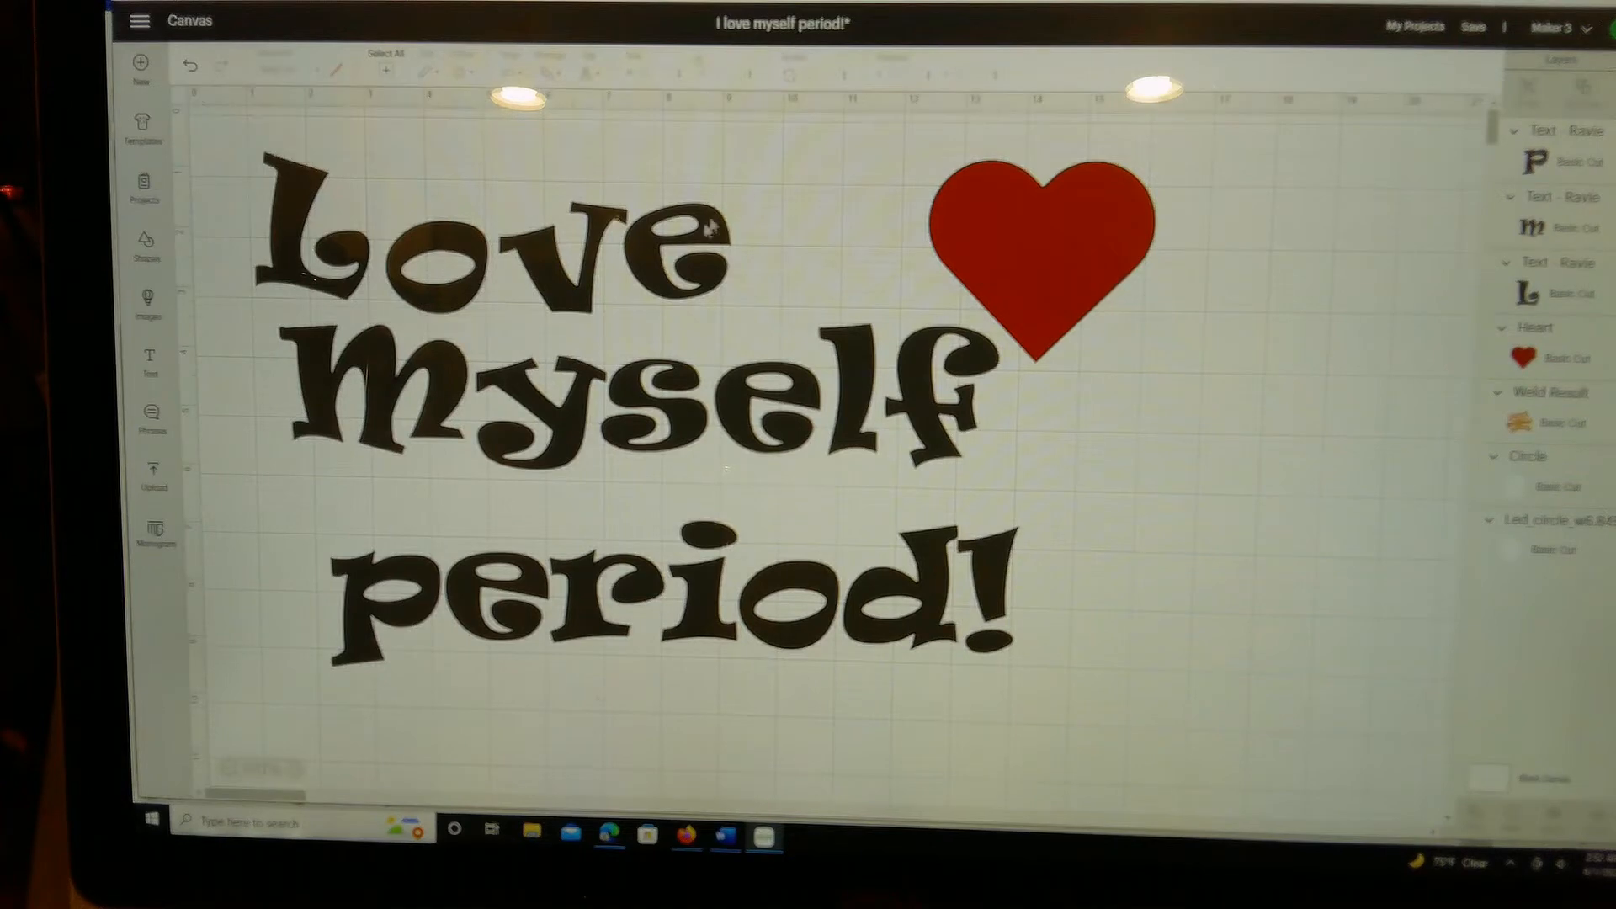
pyautogui.click(463, 252)
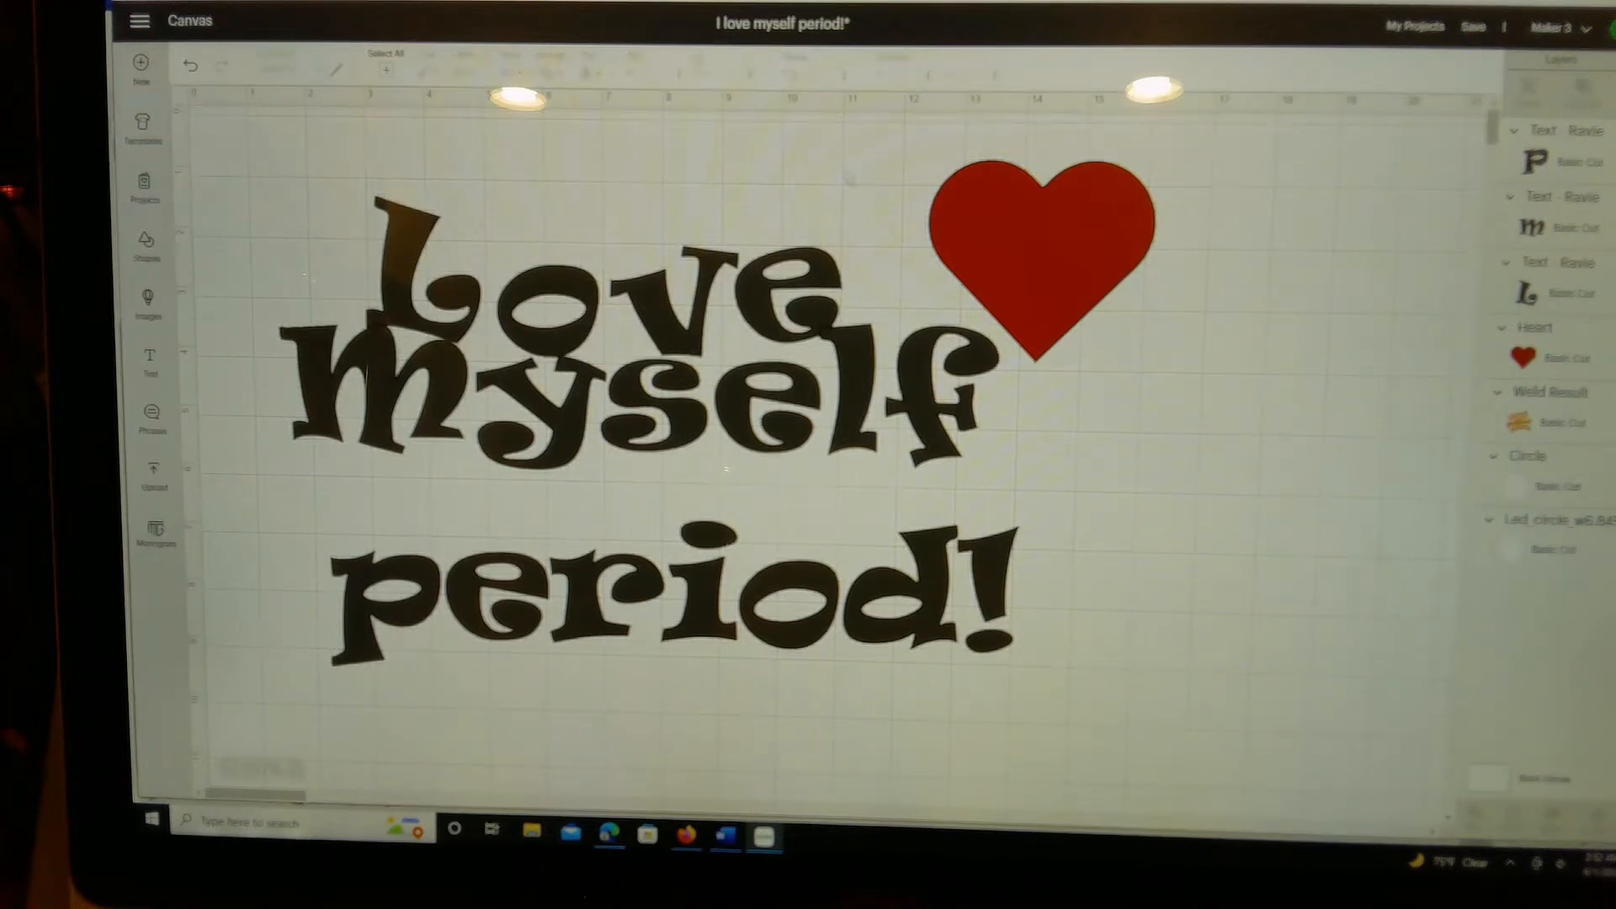
pyautogui.click(598, 294)
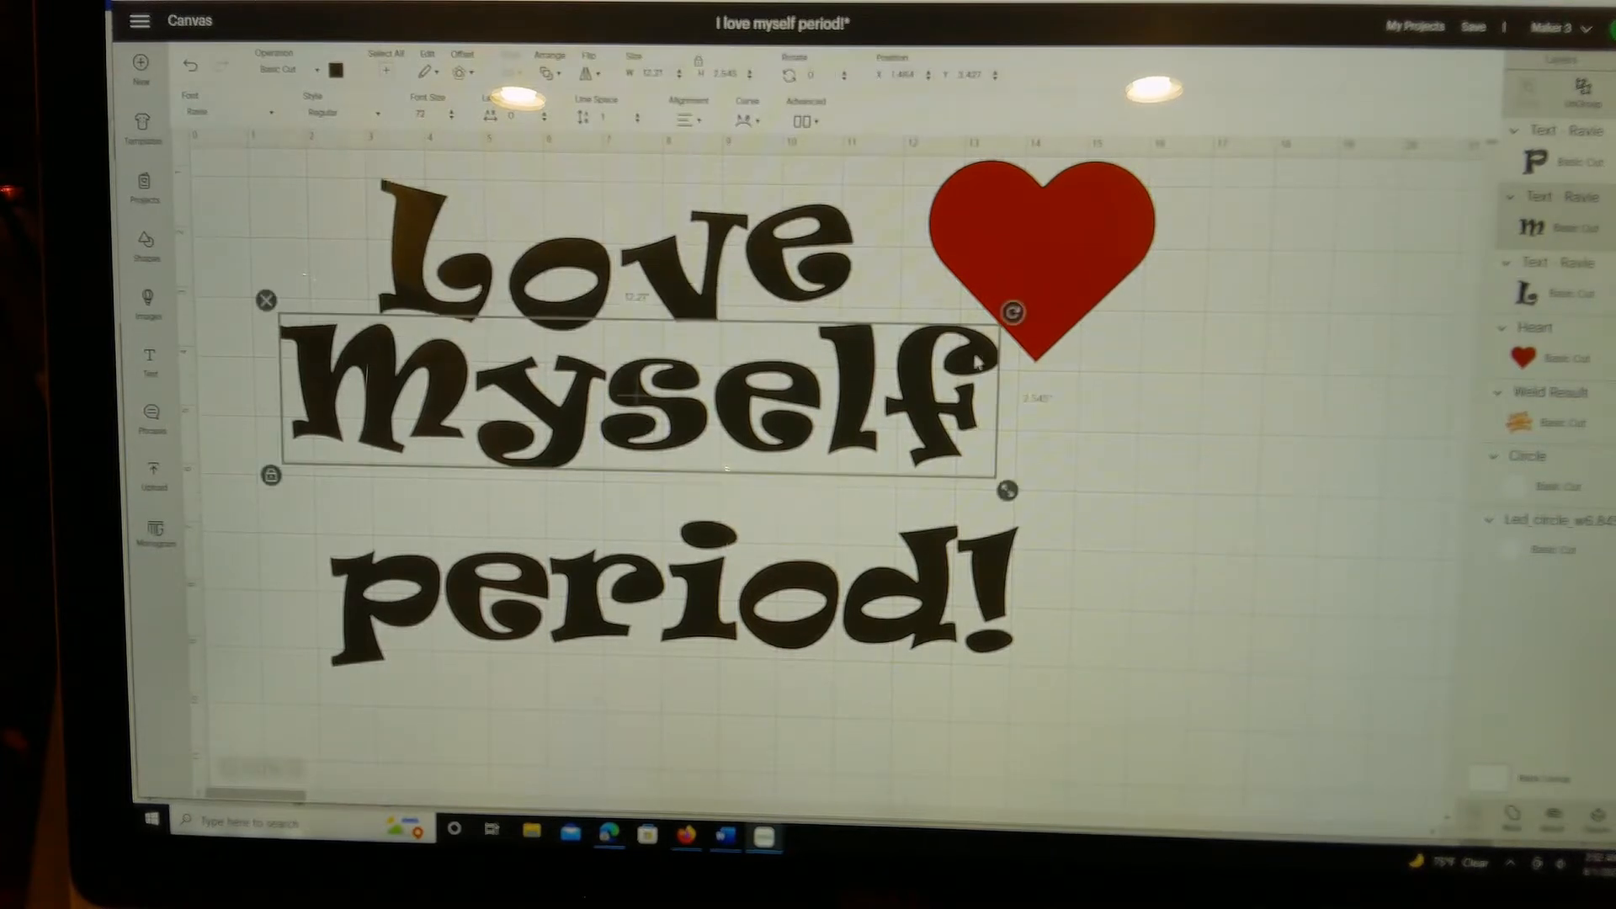
pyautogui.moveTo(797, 189)
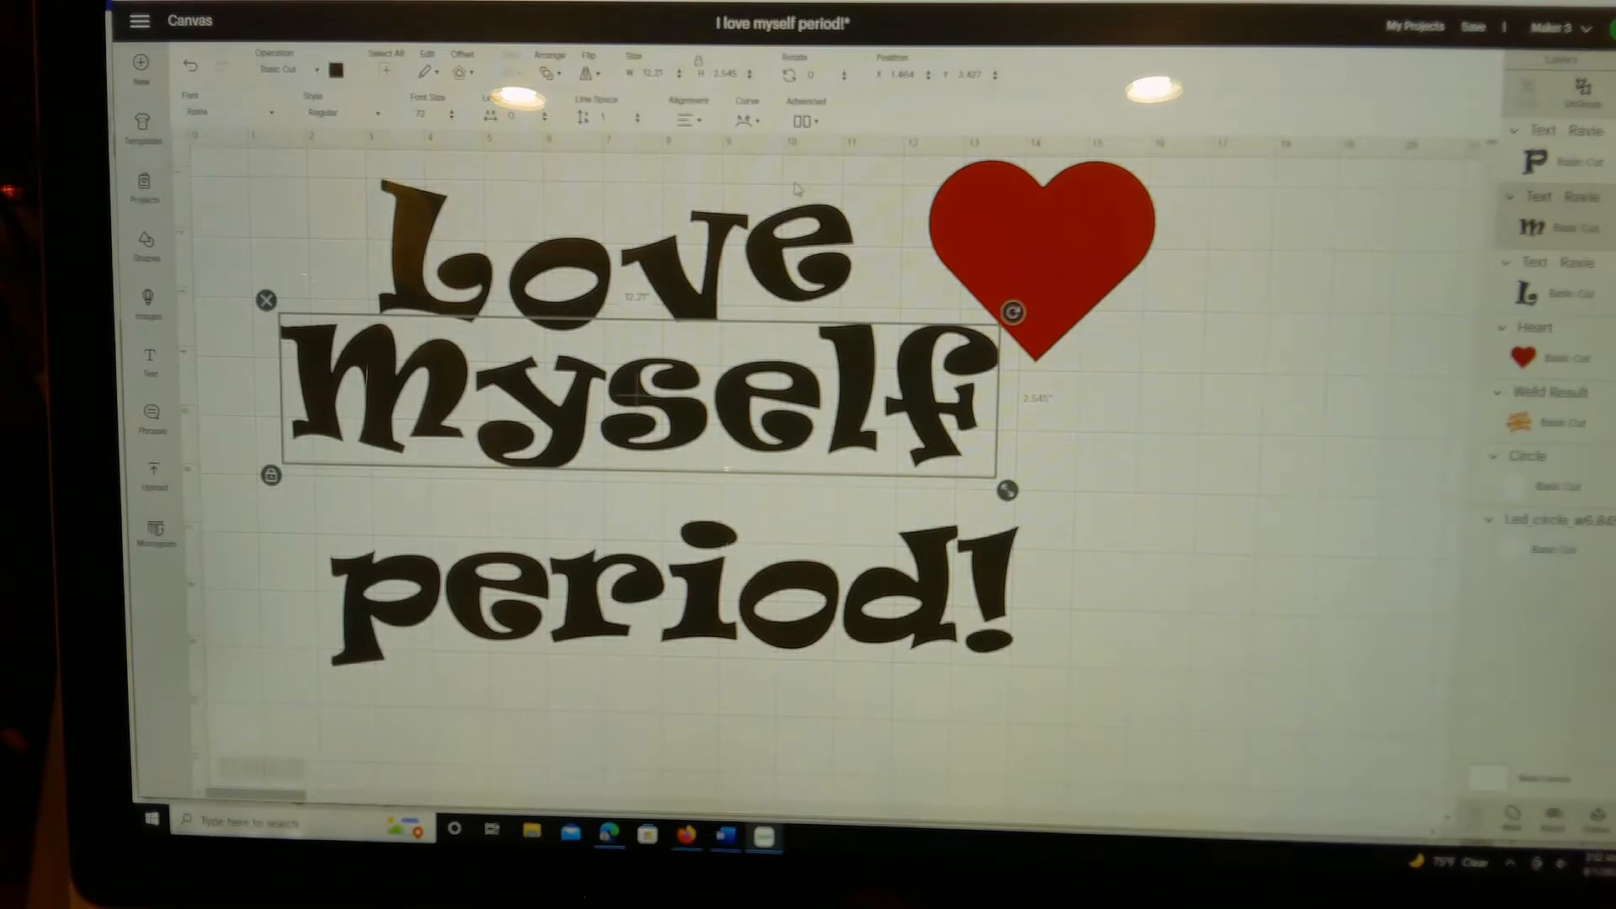
pyautogui.click(743, 121)
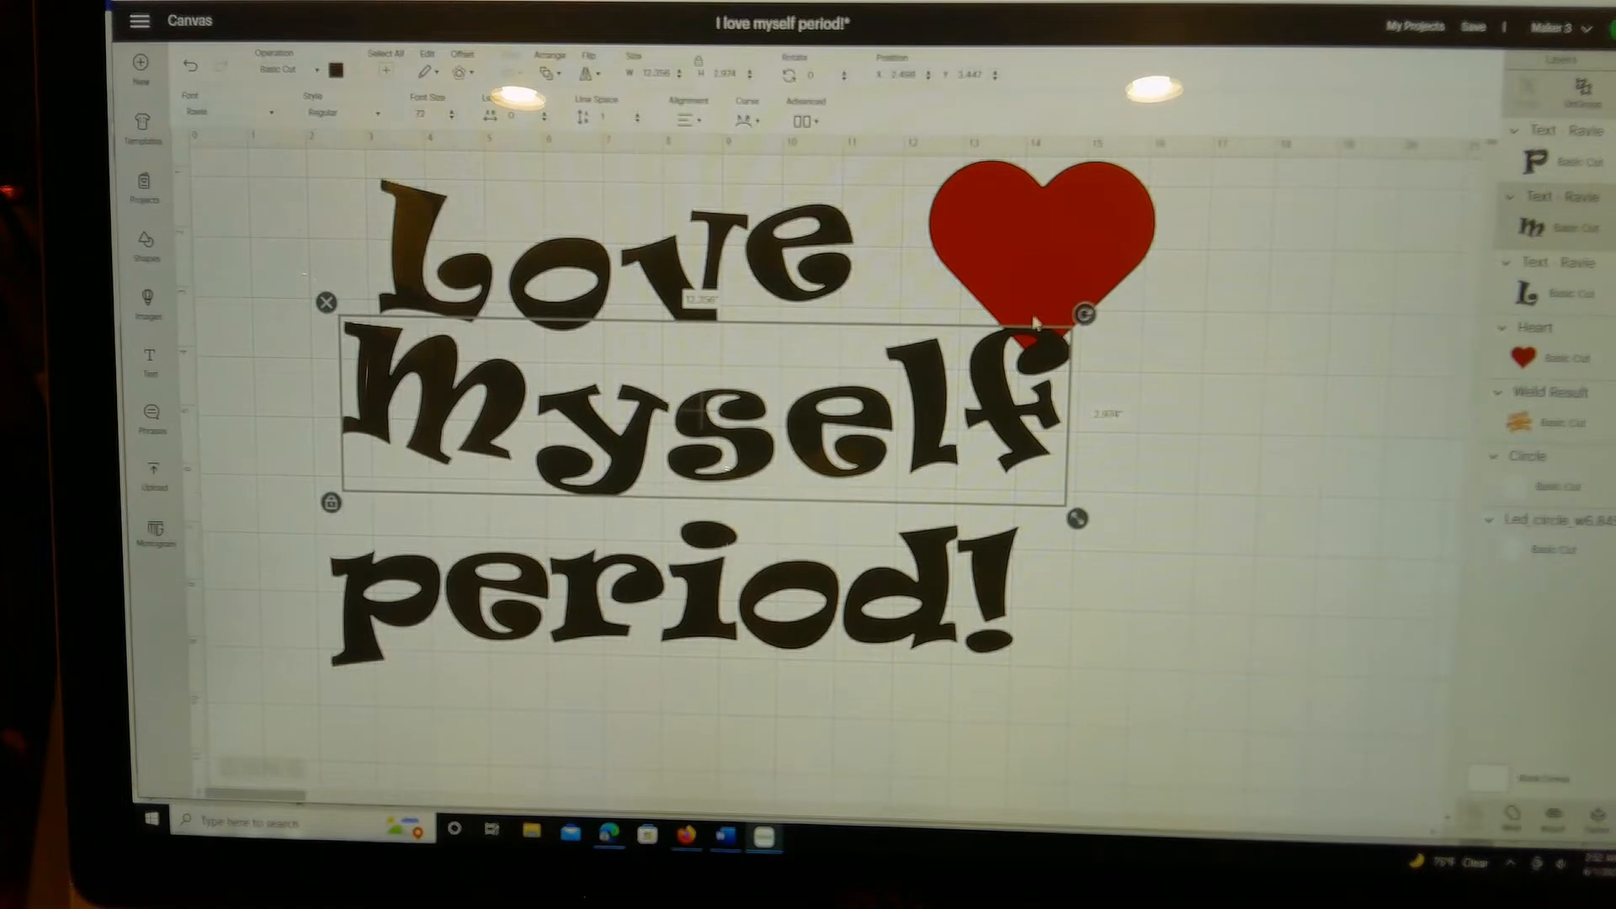
pyautogui.moveTo(1085, 314); pyautogui.dragTo(1075, 276)
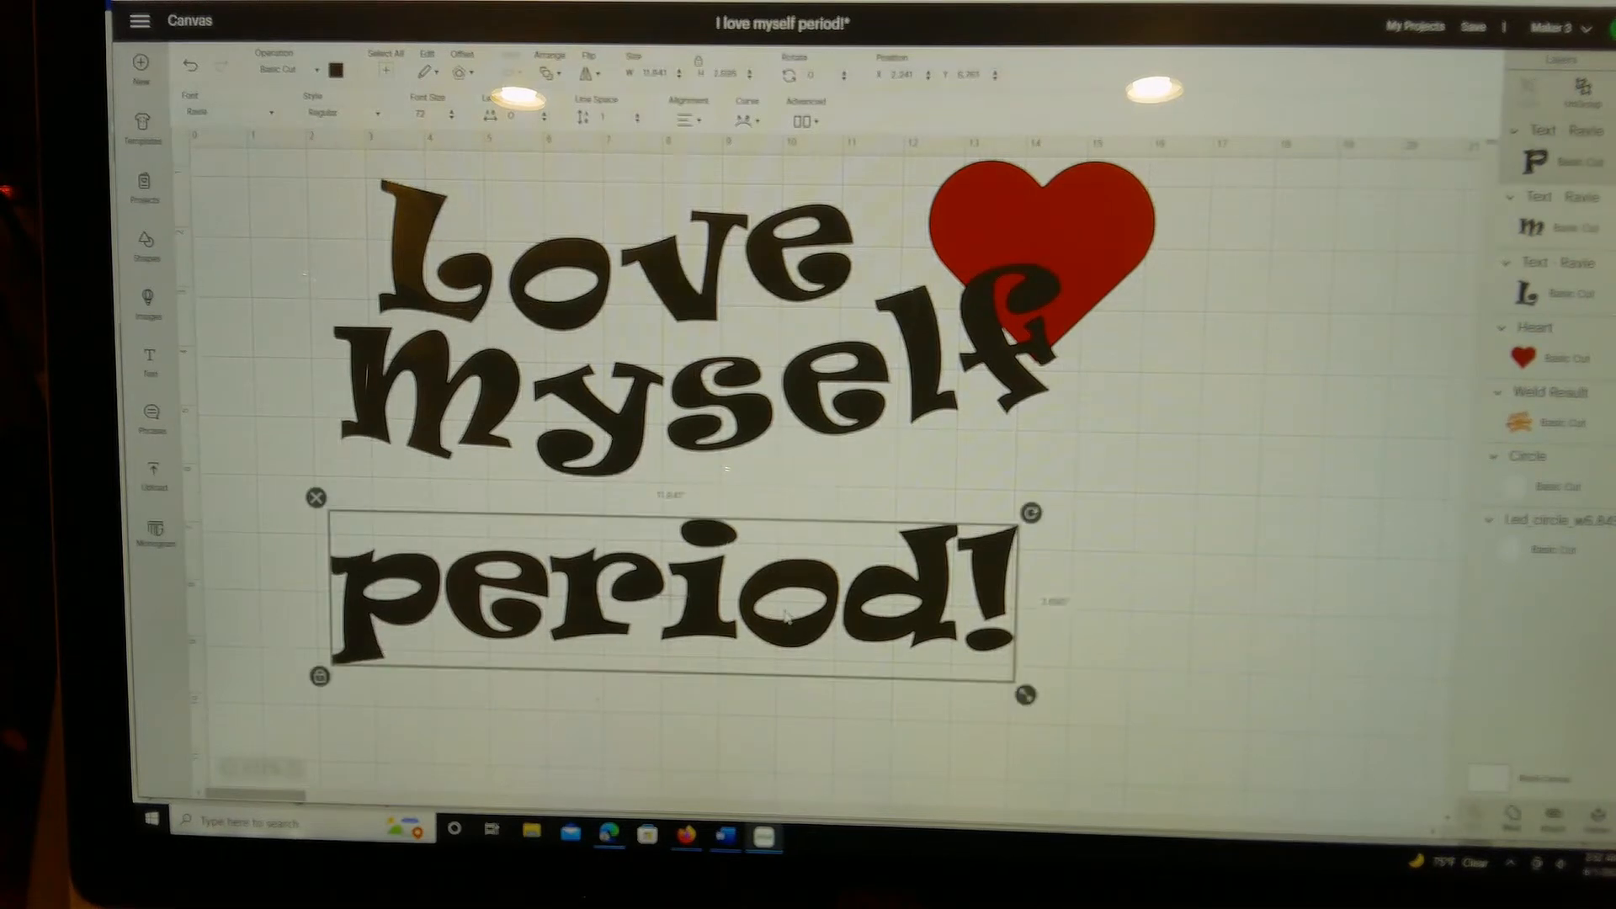
# Bend 'period!' into an arc and select all three text lines.
pyautogui.click(747, 118)
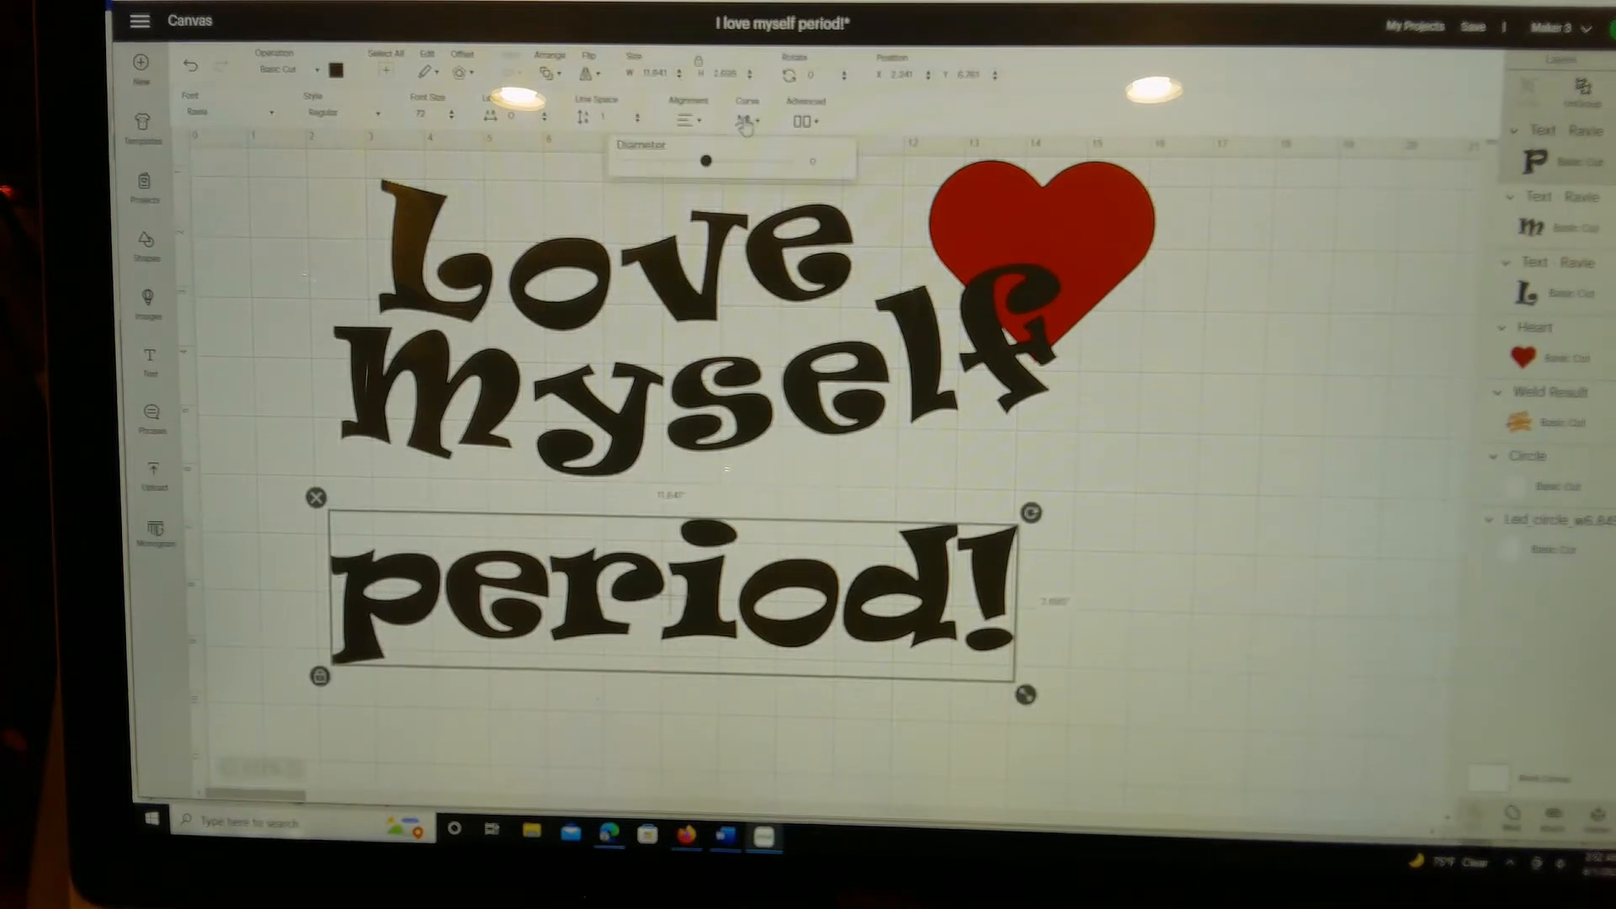
pyautogui.moveTo(705, 160); pyautogui.dragTo(714, 162)
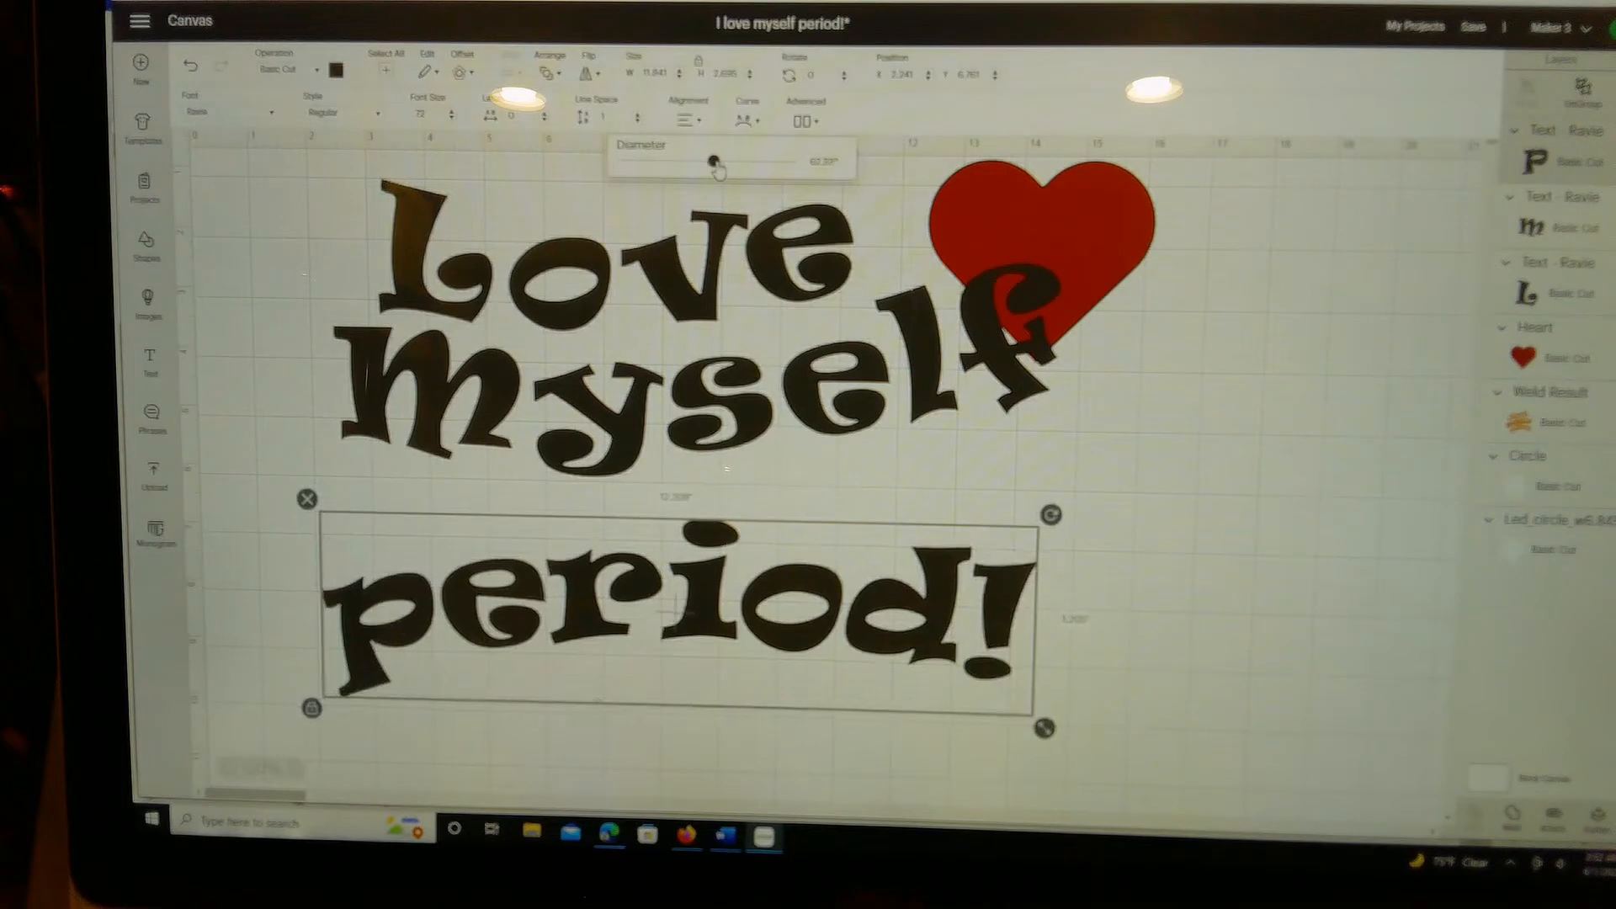
pyautogui.moveTo(716, 163); pyautogui.dragTo(693, 163)
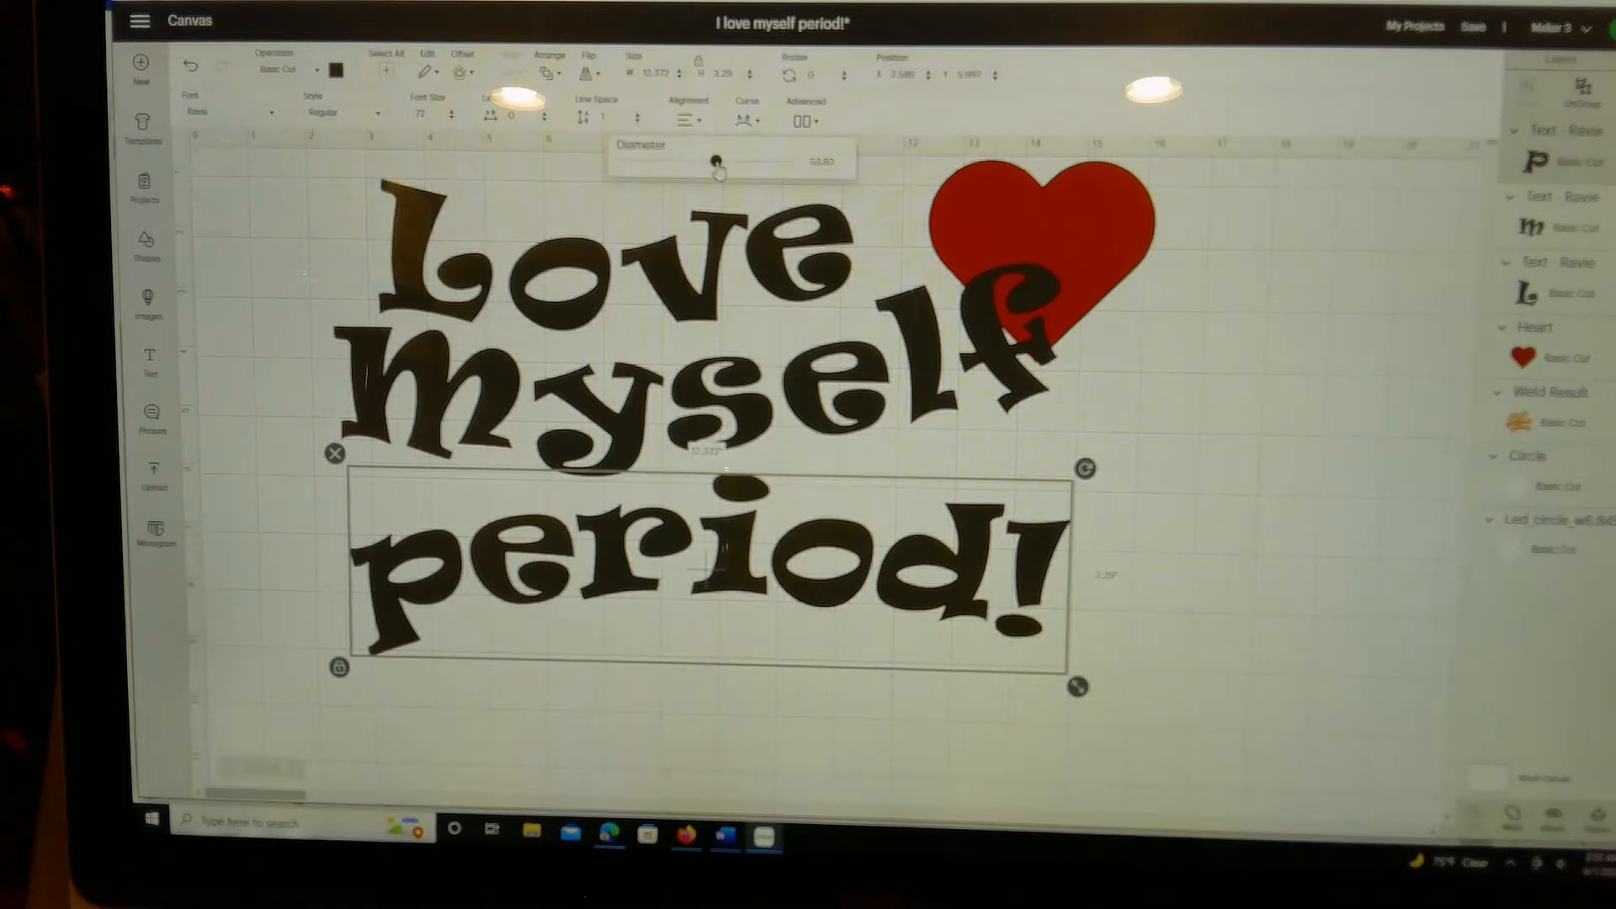
pyautogui.moveTo(718, 160); pyautogui.dragTo(722, 161)
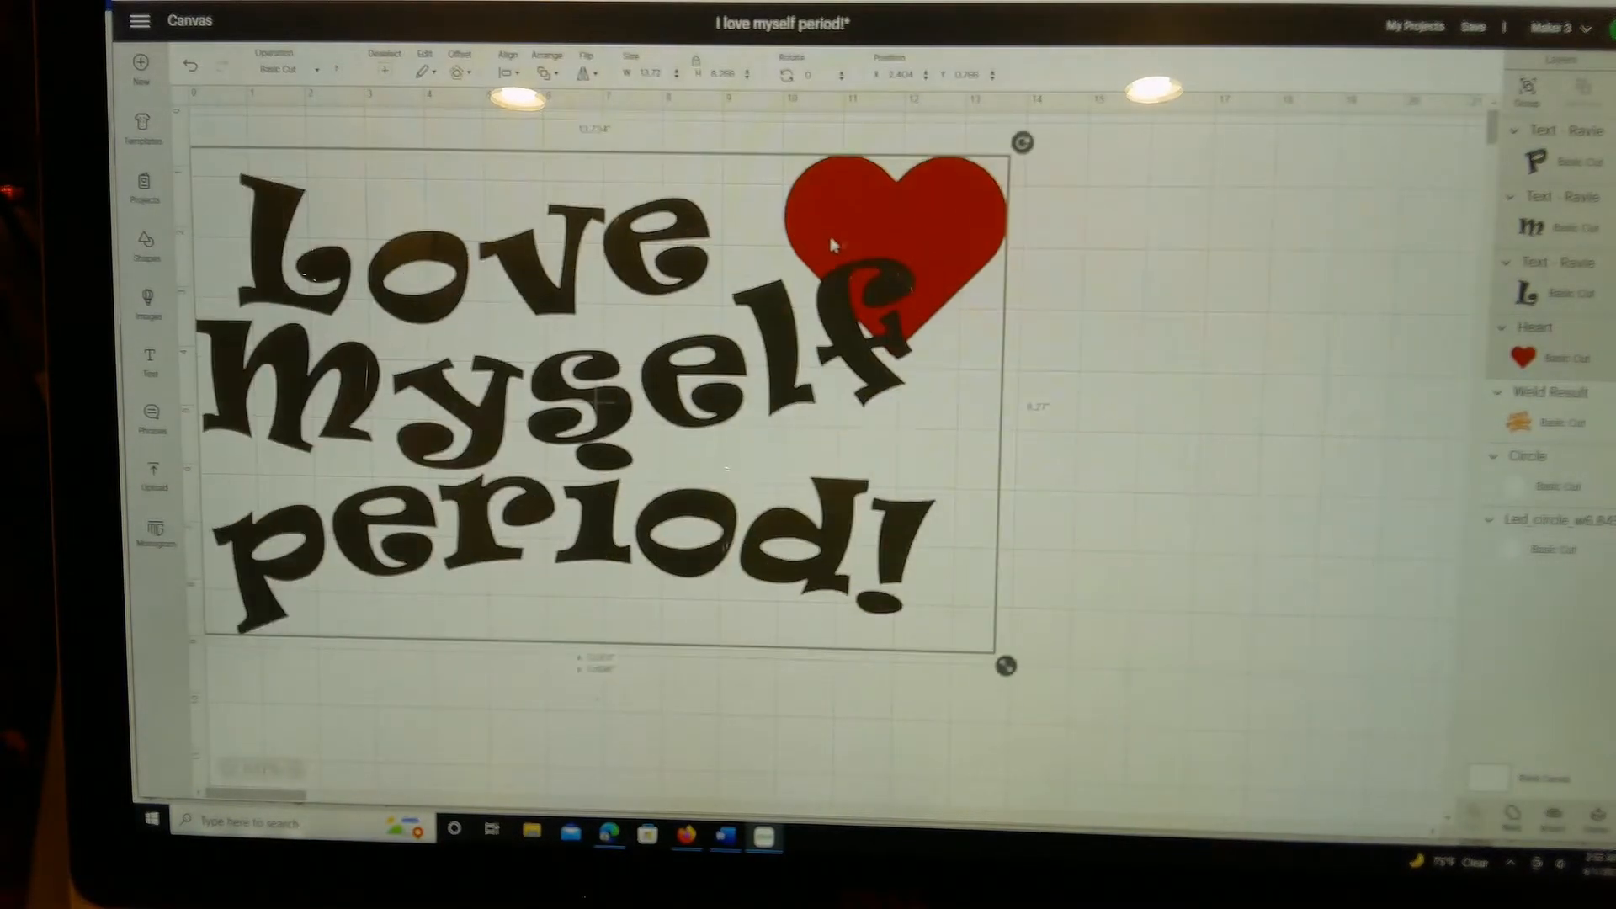
# Move the curved text to the canvas centre, colour it orange, and nudge 'myself' into place.
pyautogui.click(915, 227)
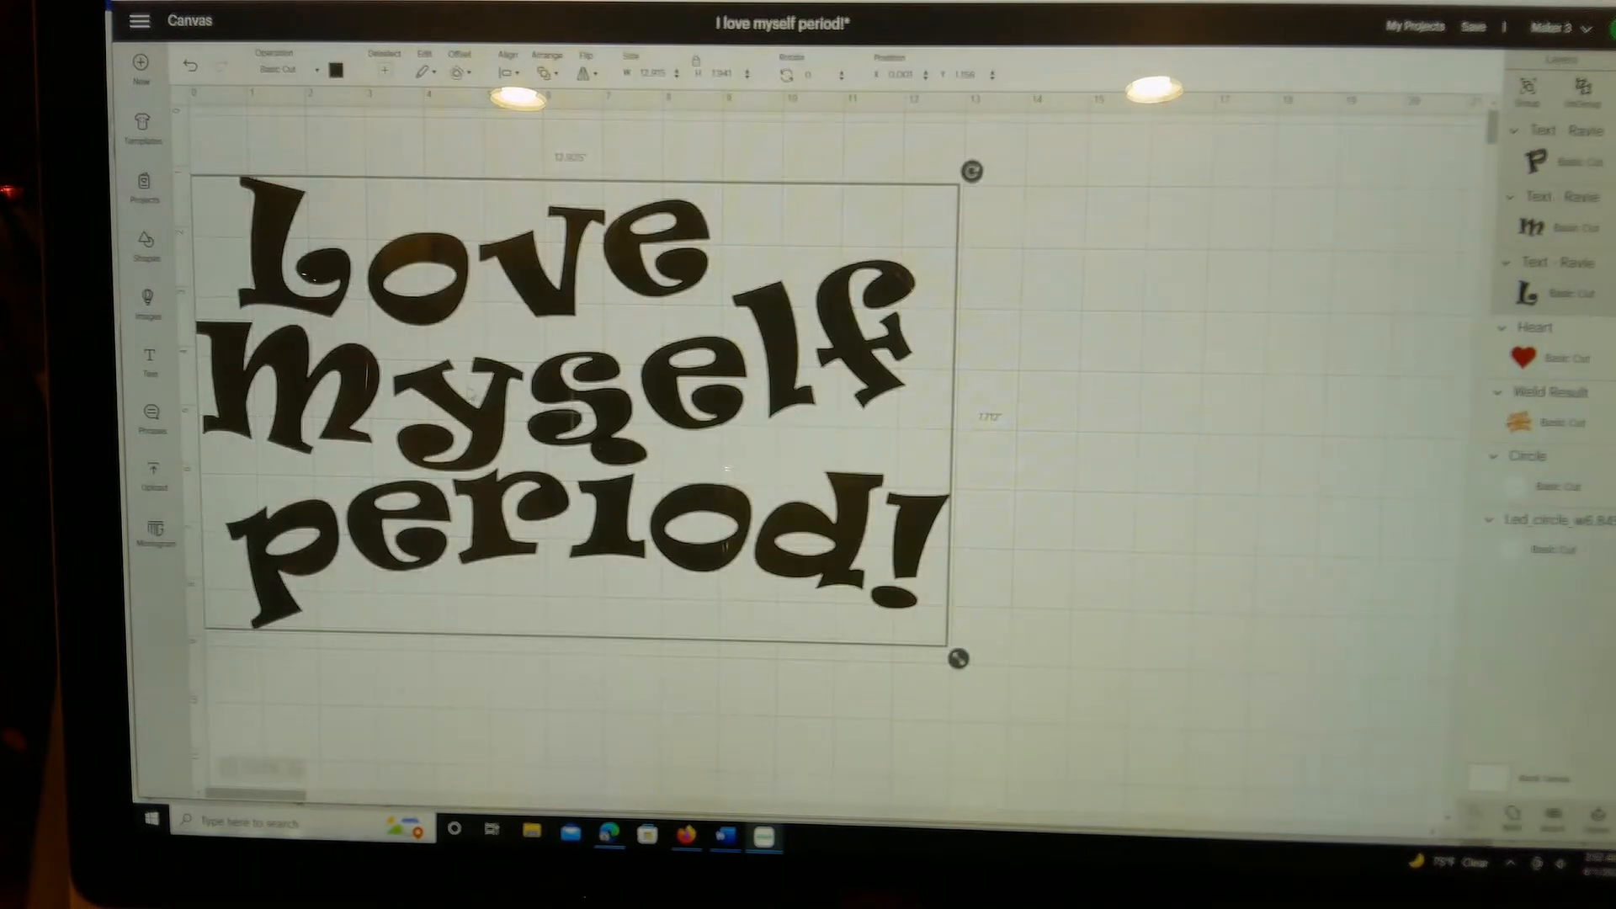
pyautogui.moveTo(566, 412); pyautogui.dragTo(794, 412)
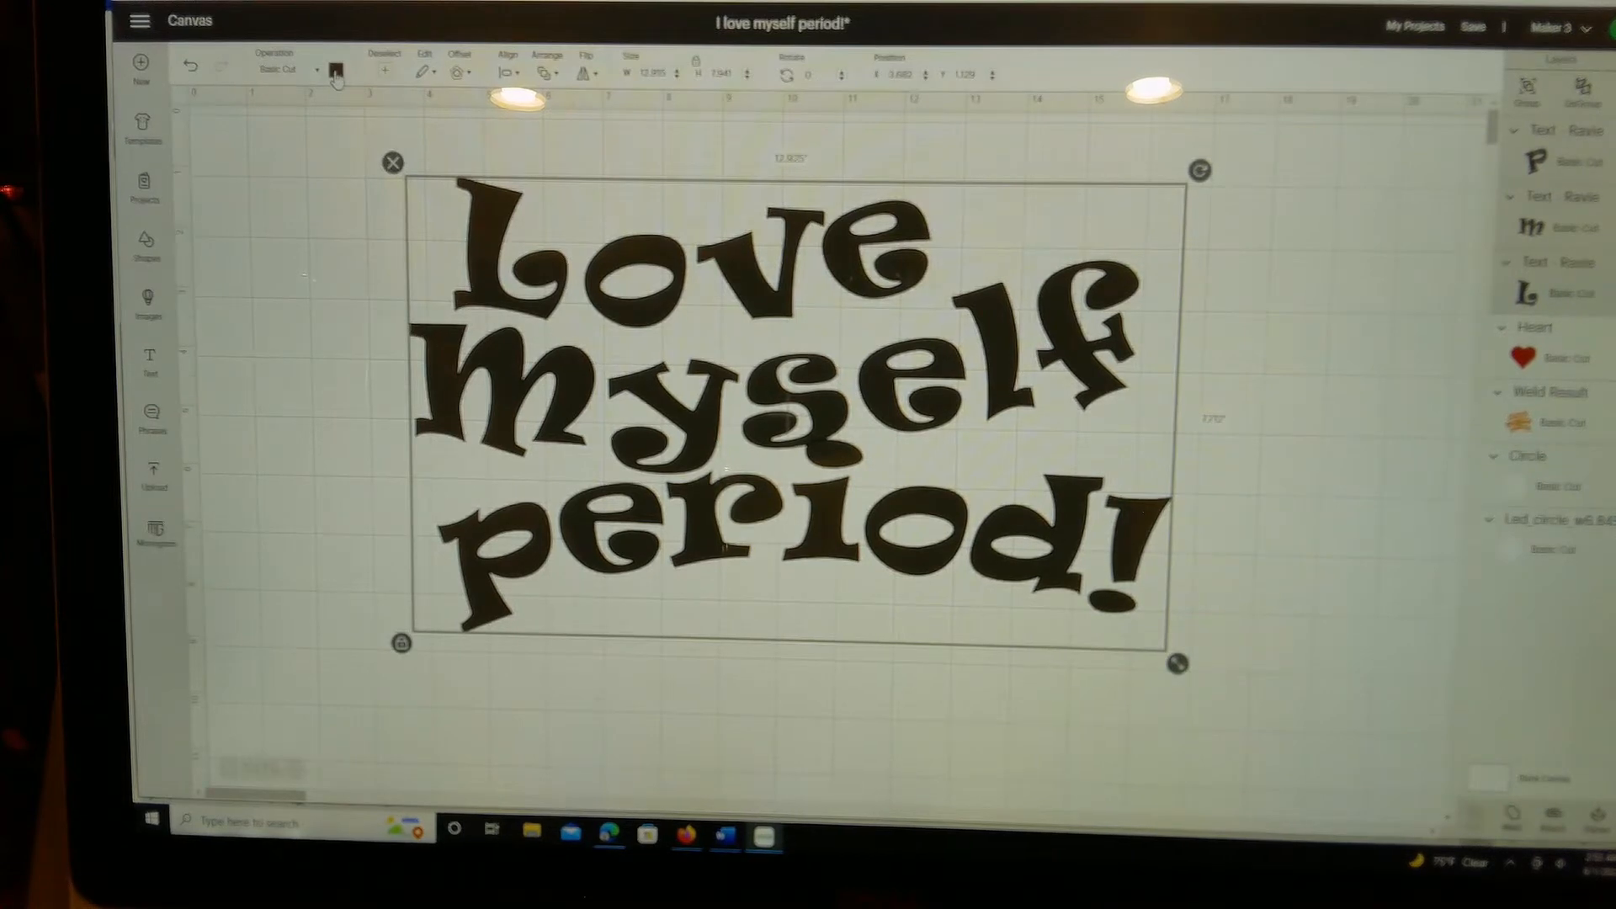
pyautogui.click(337, 68)
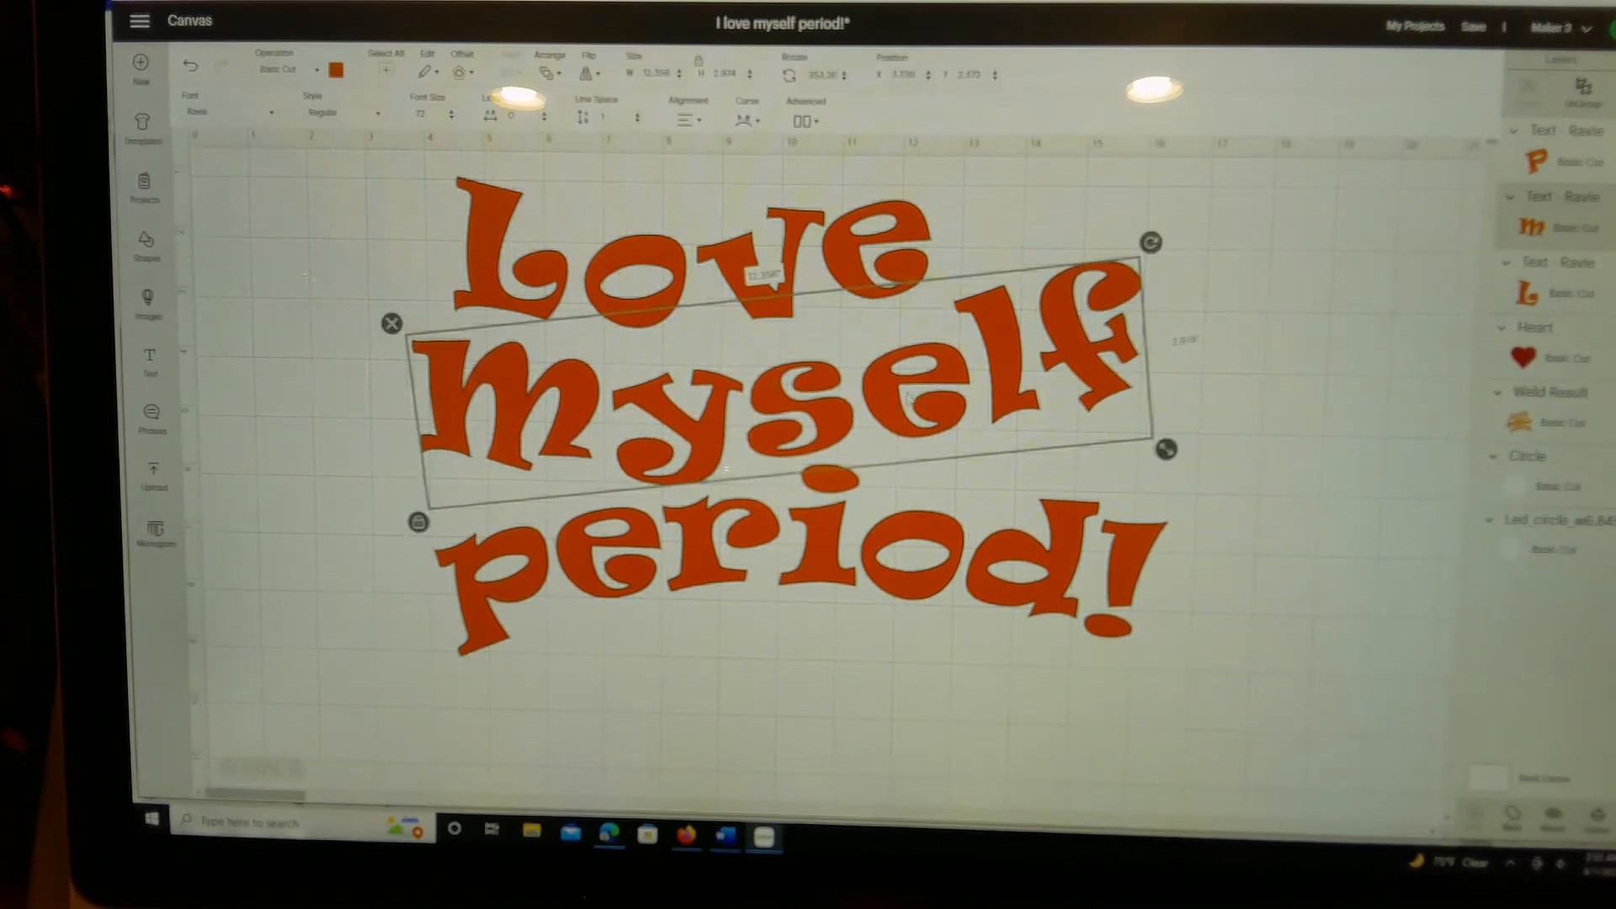
pyautogui.moveTo(772, 371); pyautogui.dragTo(742, 350)
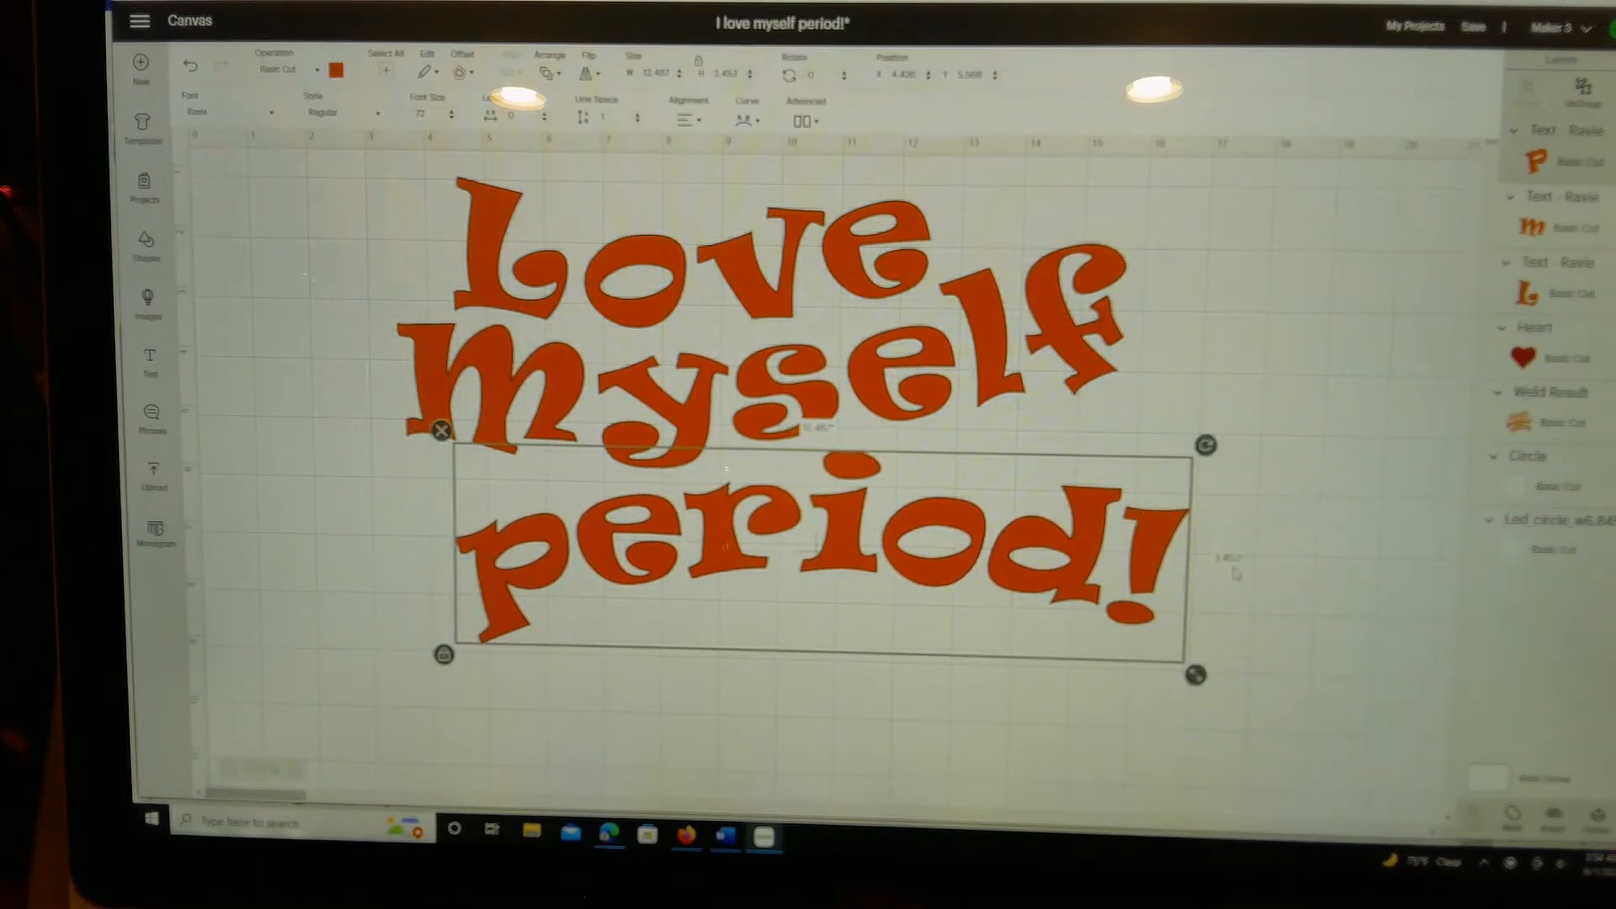
# Change the lettering to capitals reading 'I LOVE MYSELF PERIOD!' left of the heart.
pyautogui.click(286, 156)
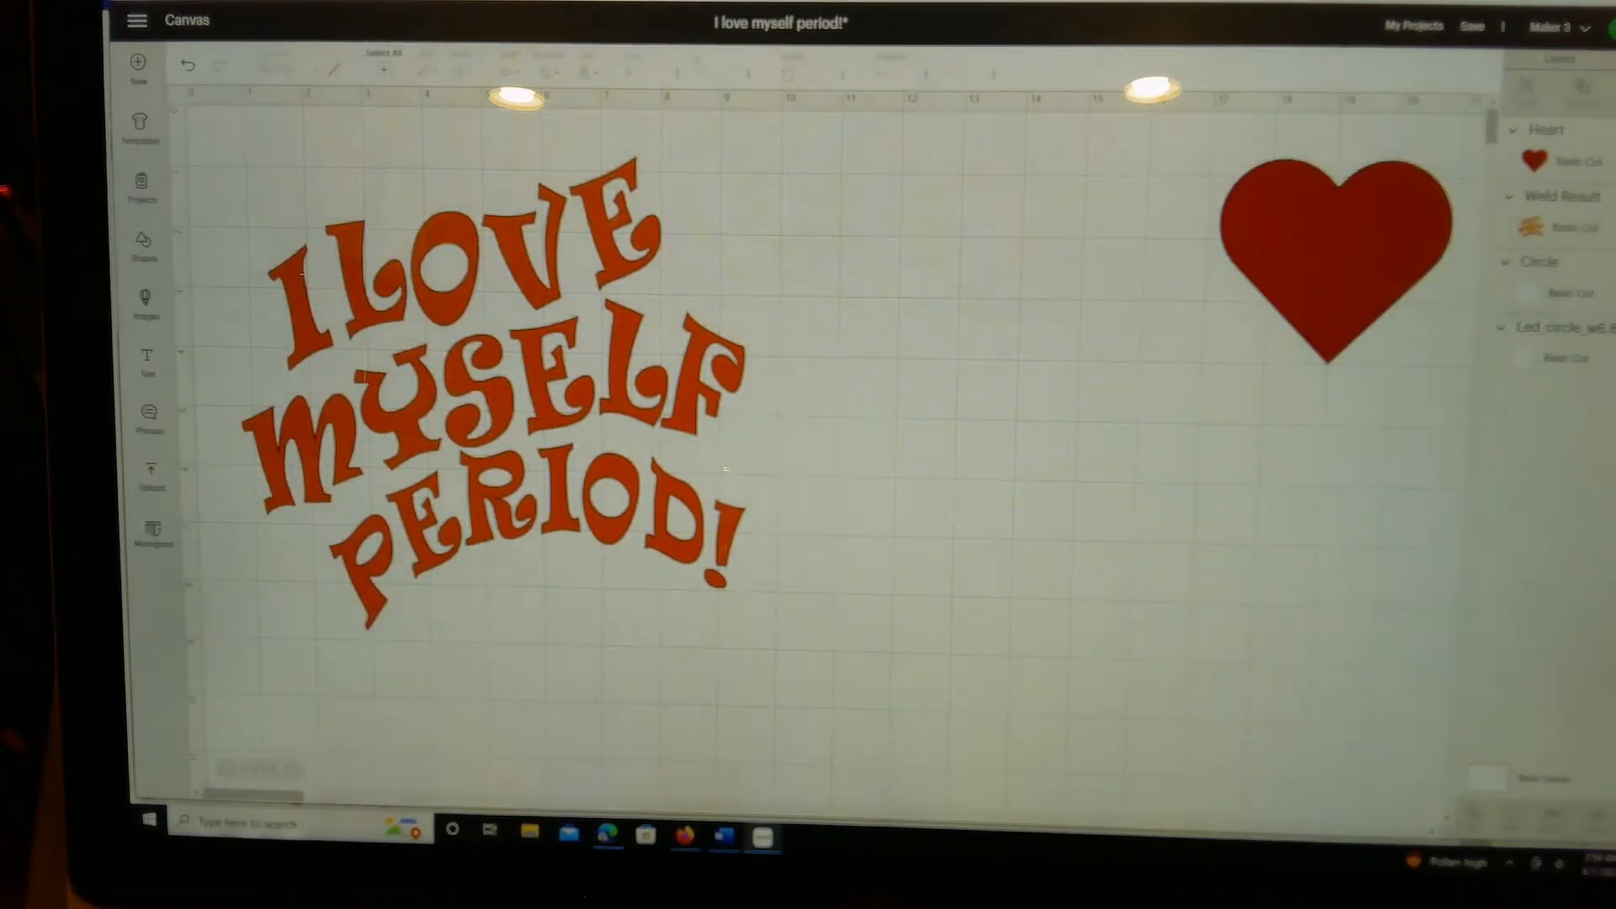
# Send the design to Make It and load materials On Mat at 12 x 12 in.
pyautogui.click(1329, 253)
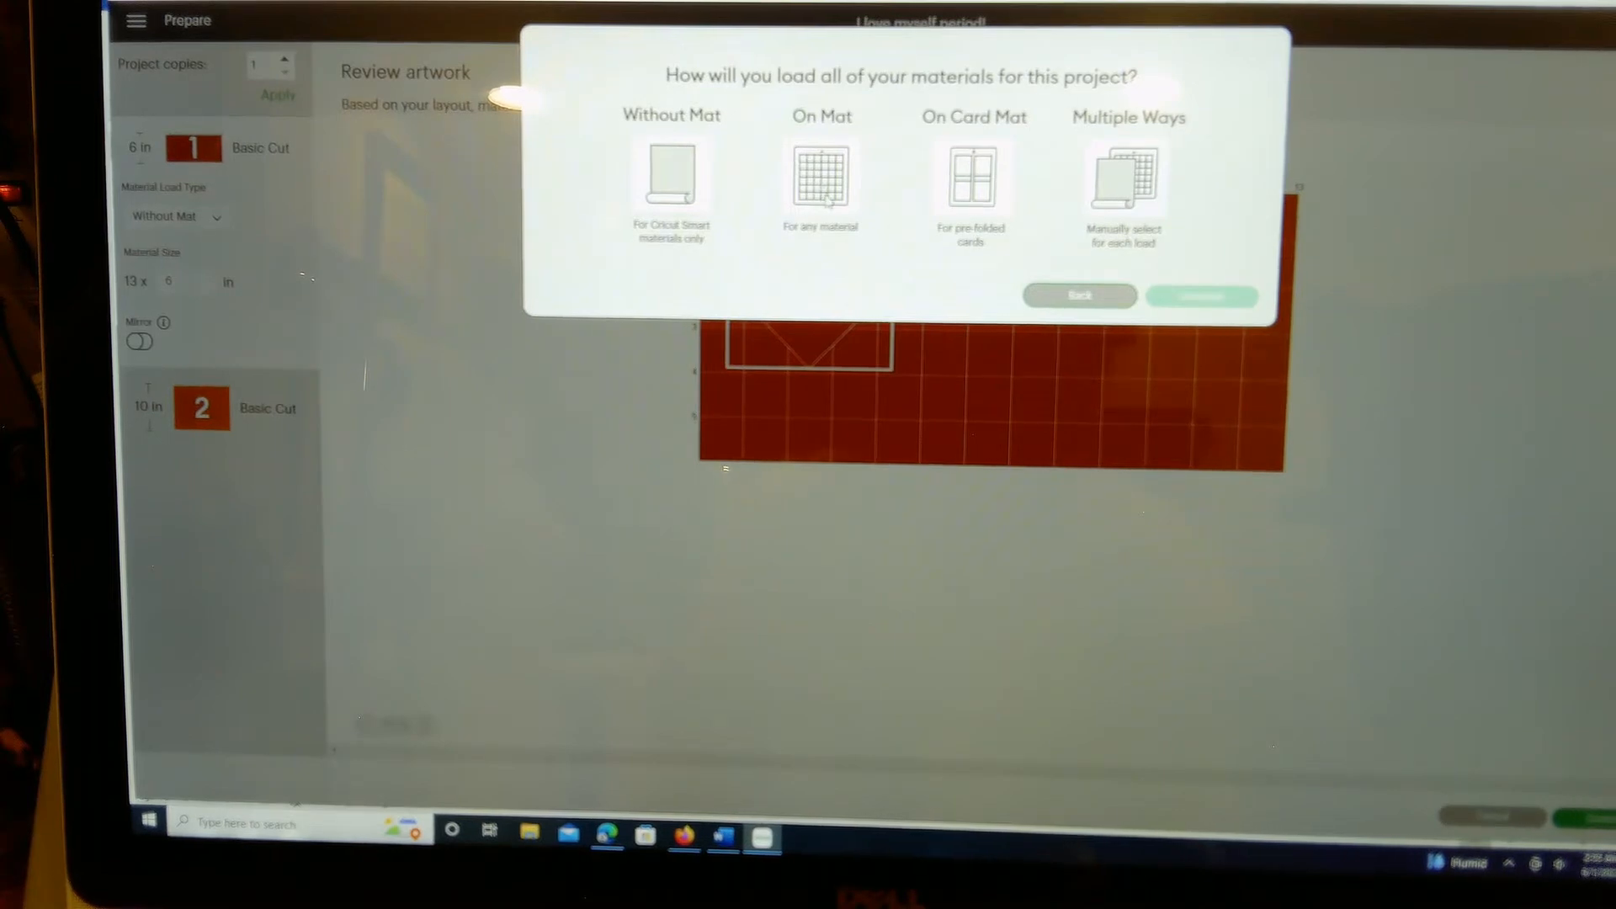
pyautogui.click(821, 177)
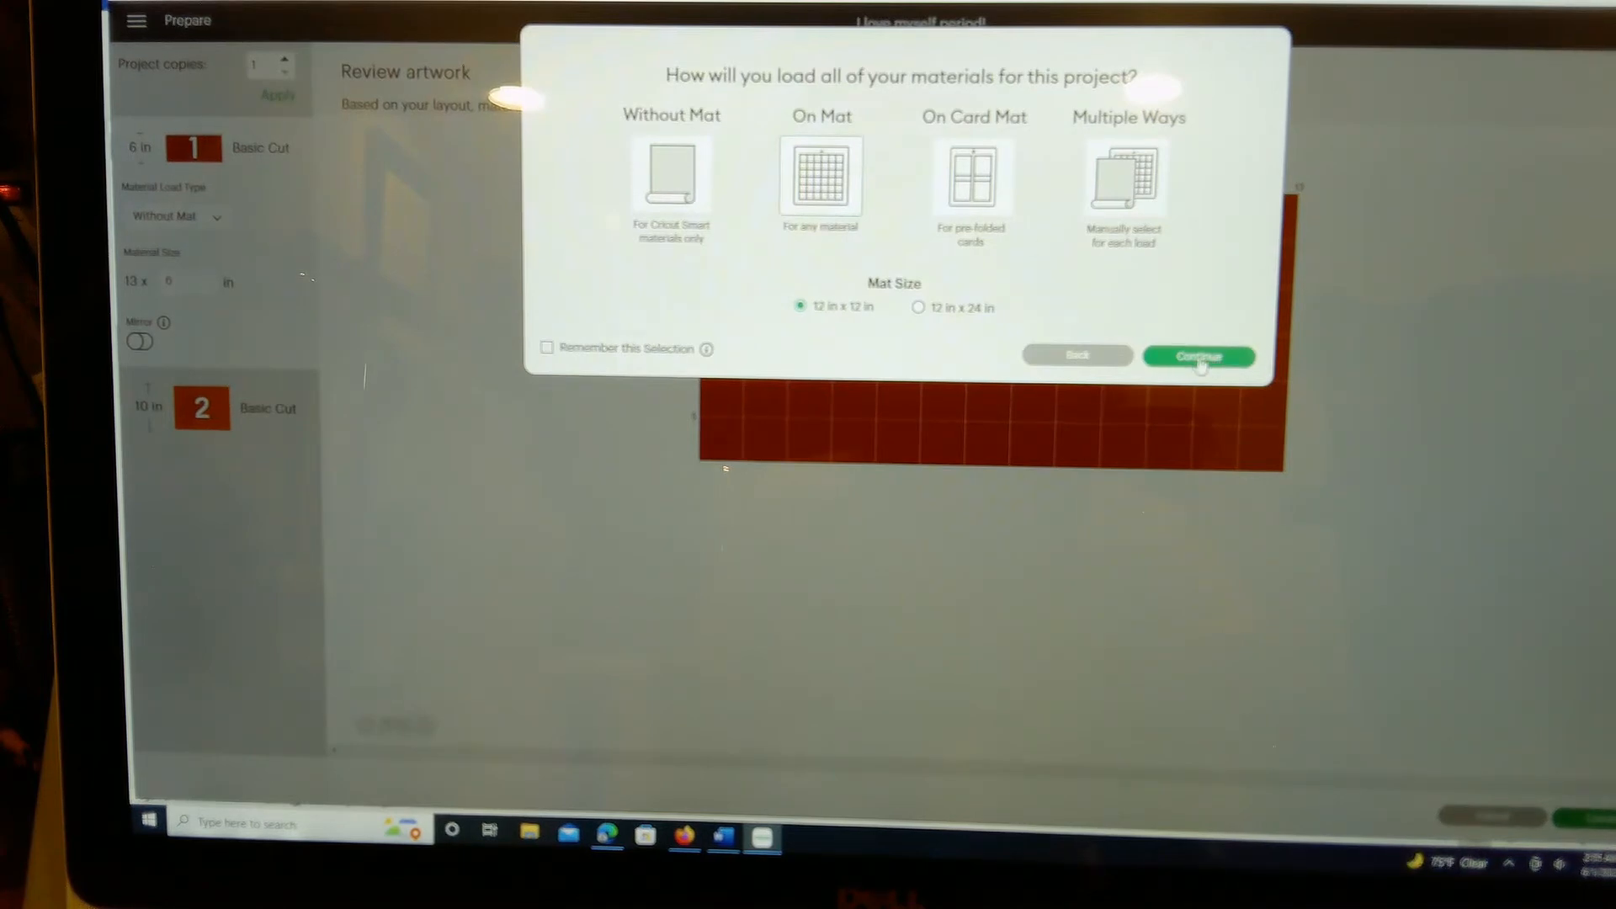
# Confirm the 12 x 12 mats, lower the heart on mat 1, and mirror mat 2's text.
pyautogui.click(1199, 357)
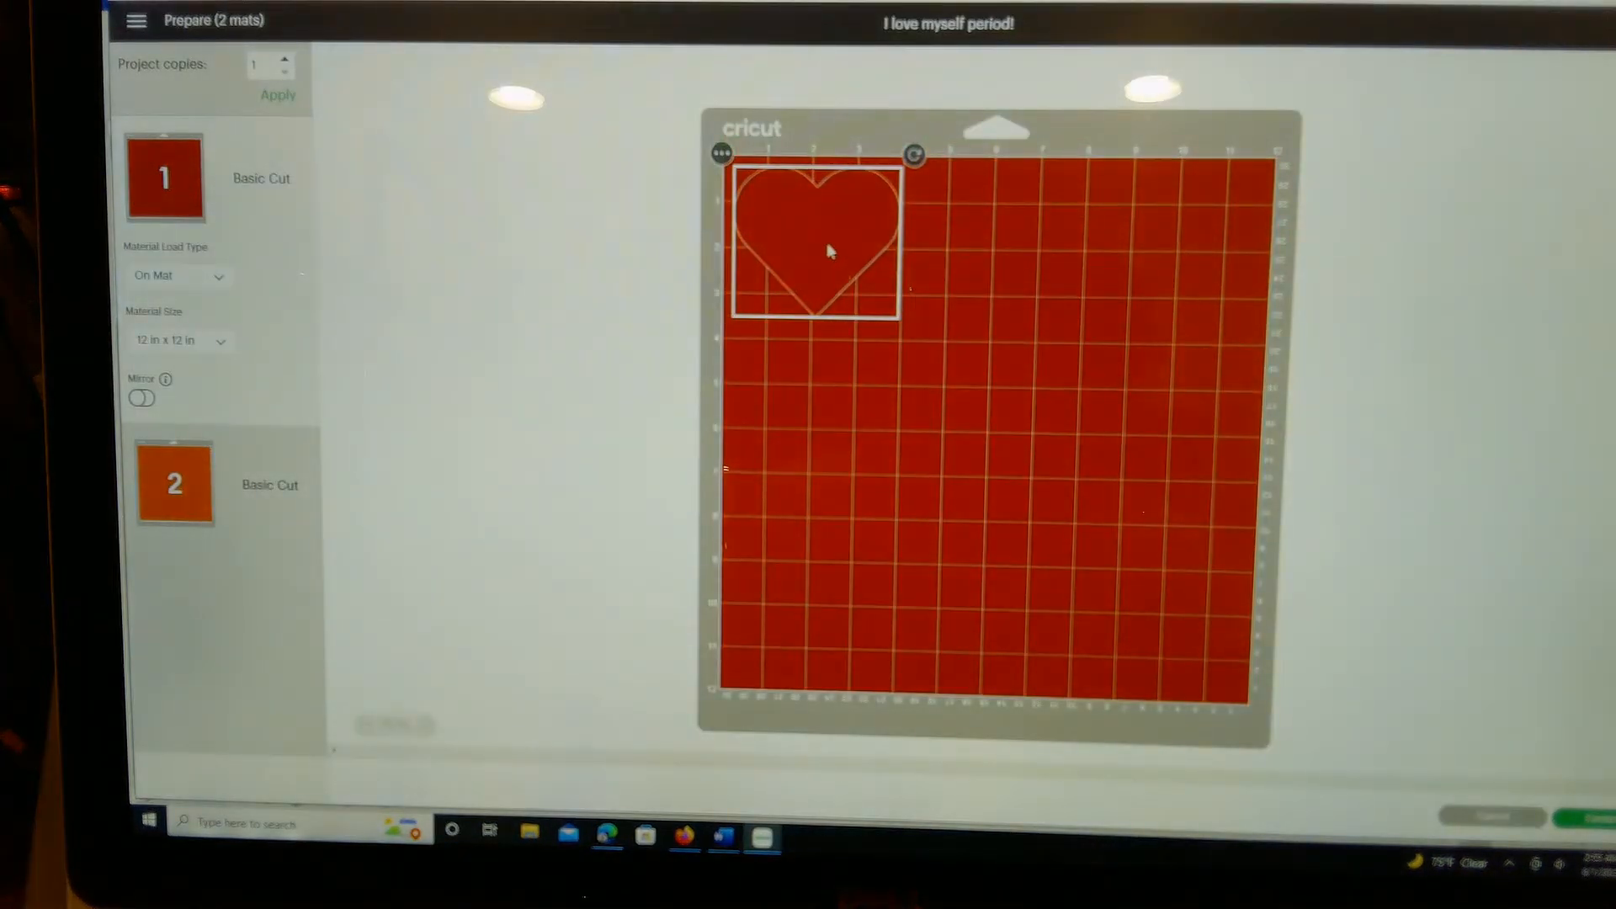
pyautogui.moveTo(825, 252); pyautogui.dragTo(855, 309)
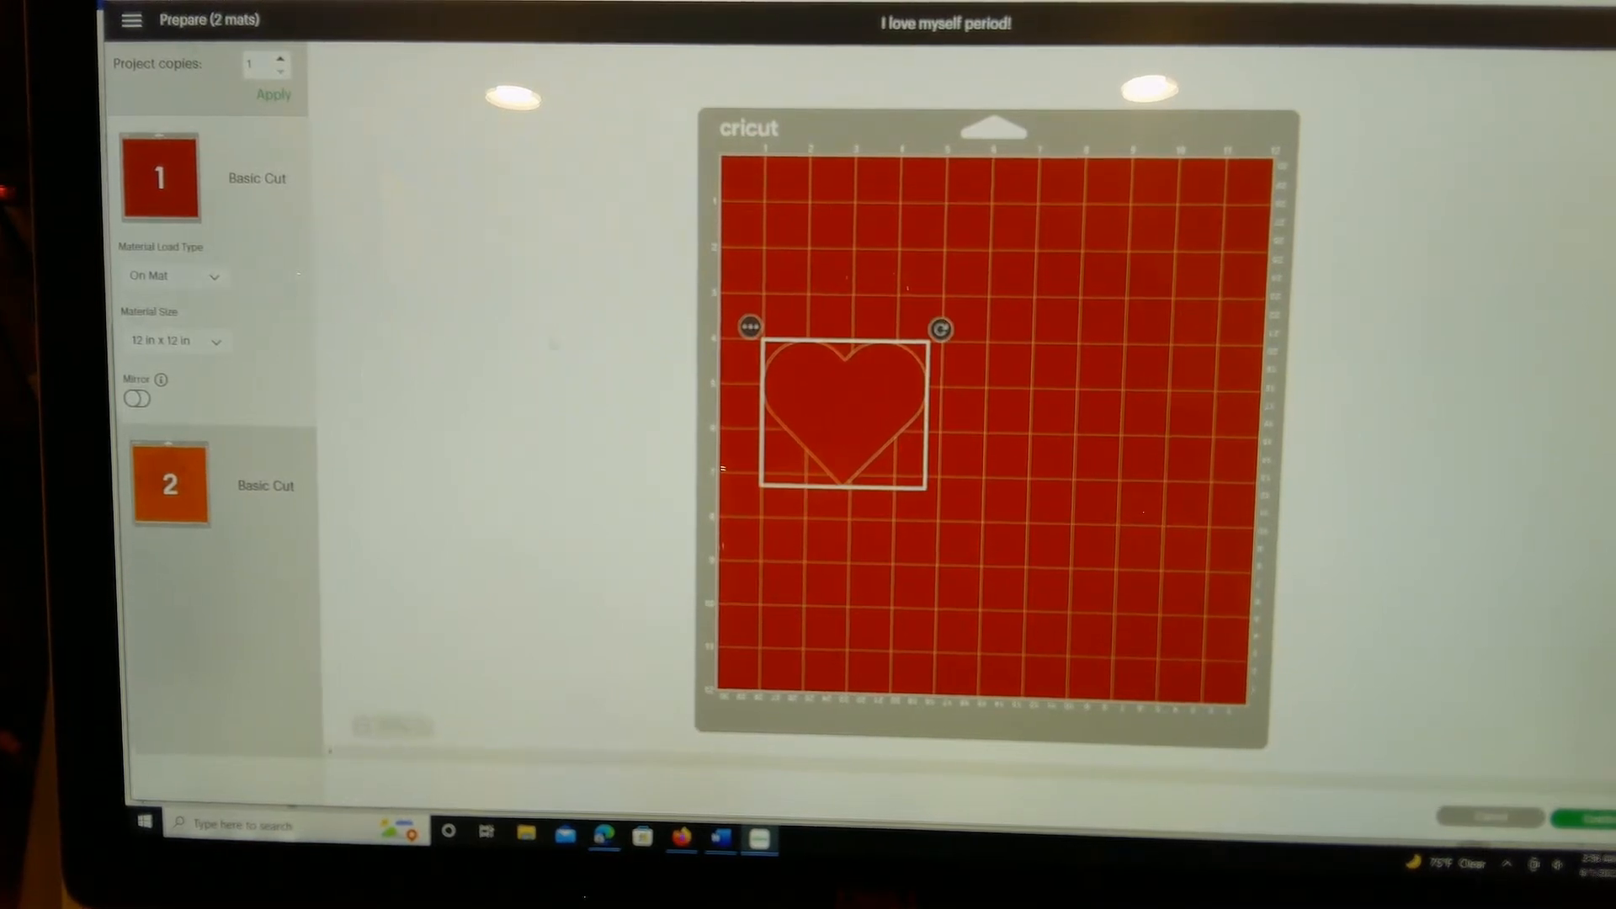
pyautogui.moveTo(1010, 444)
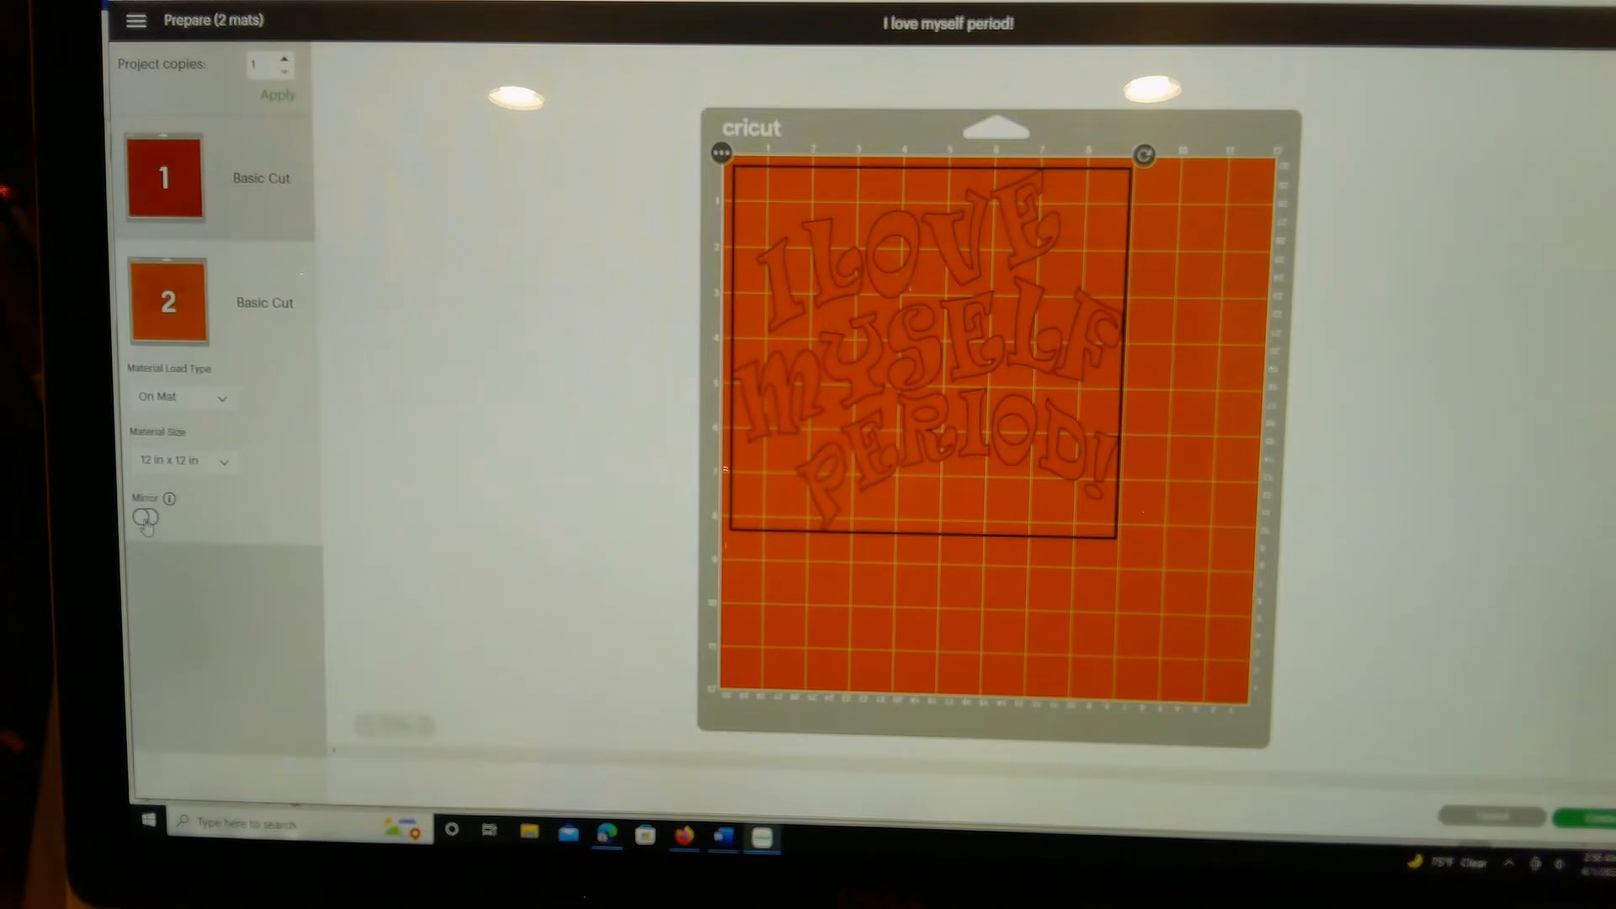
pyautogui.click(145, 518)
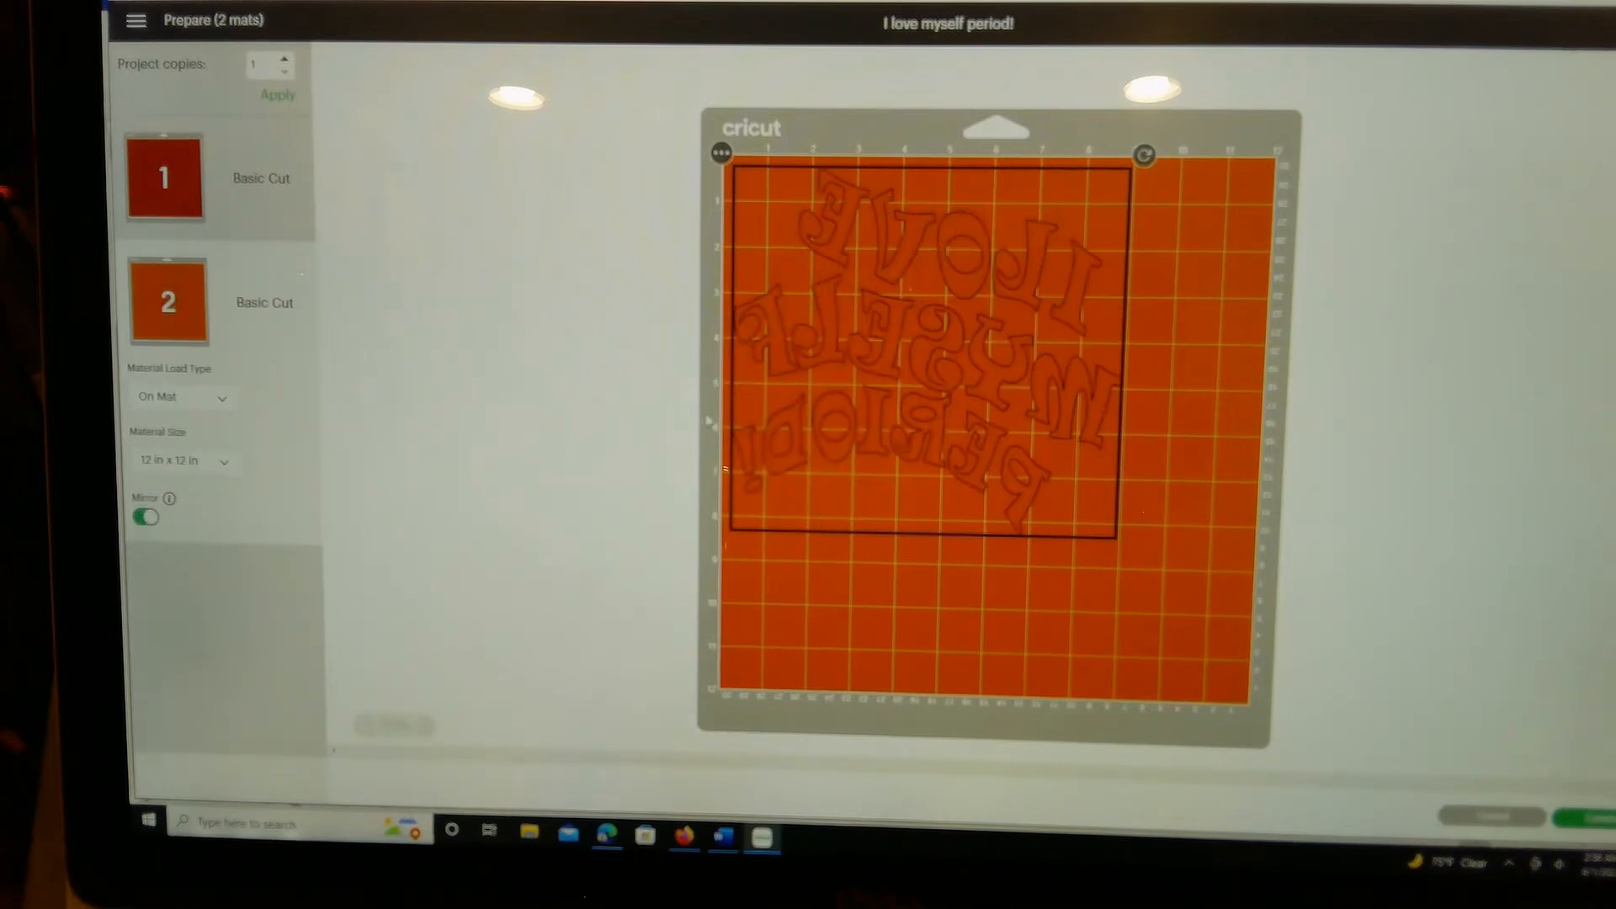